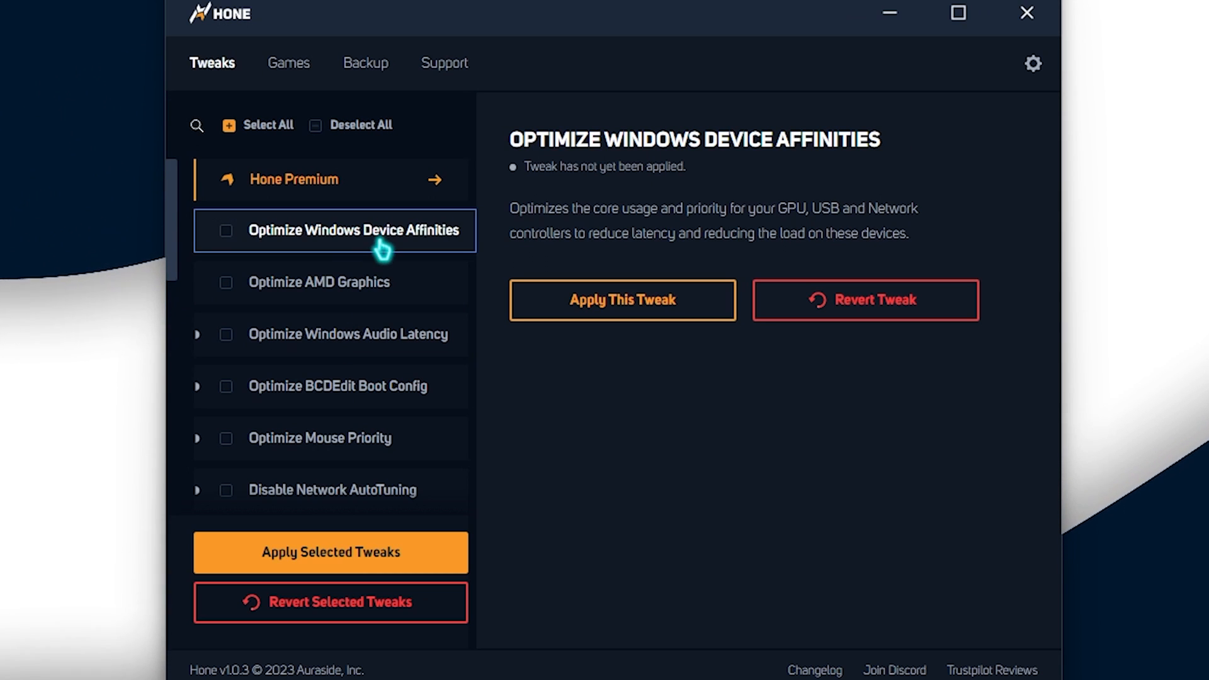
Create a system restore point named Hone Restore Point from the Backup page.
left_click(365, 63)
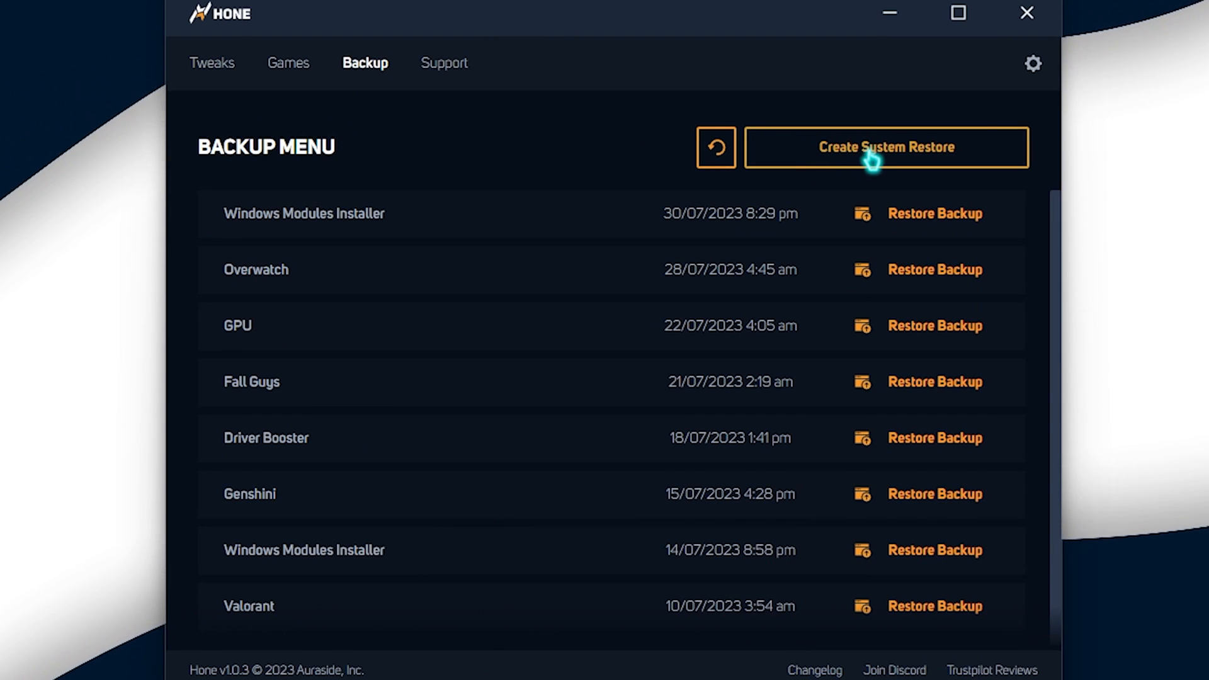
left_click(885, 147)
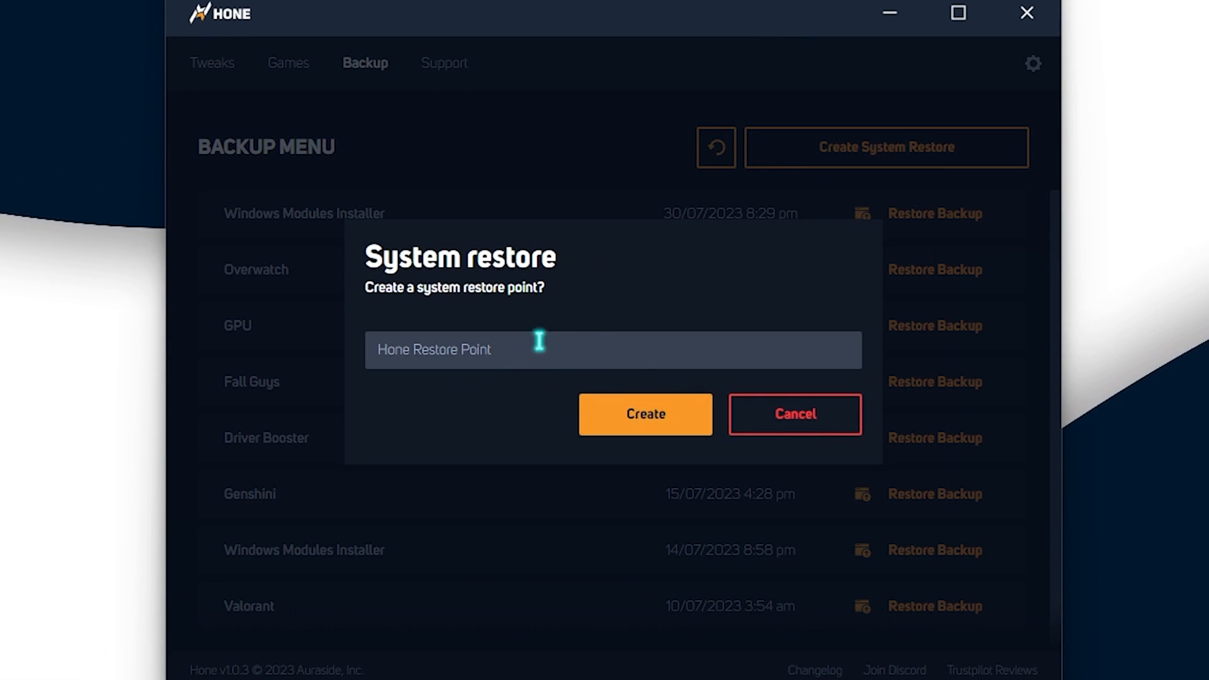
left_click(645, 414)
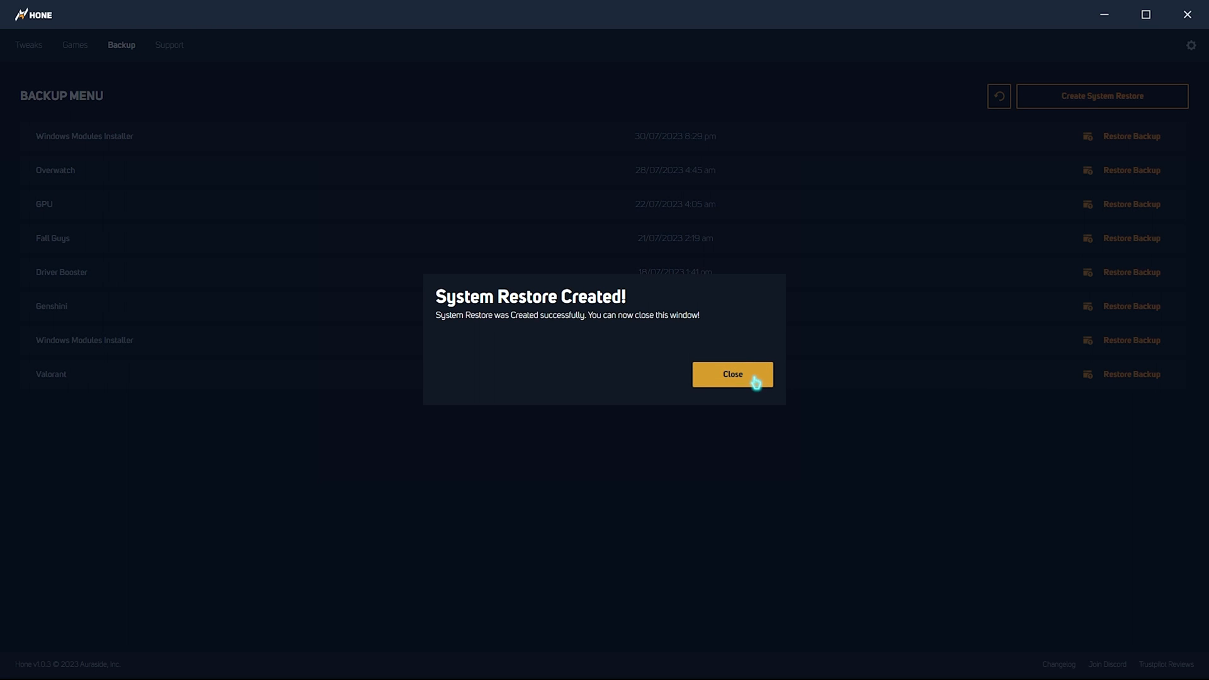
left_click(731, 374)
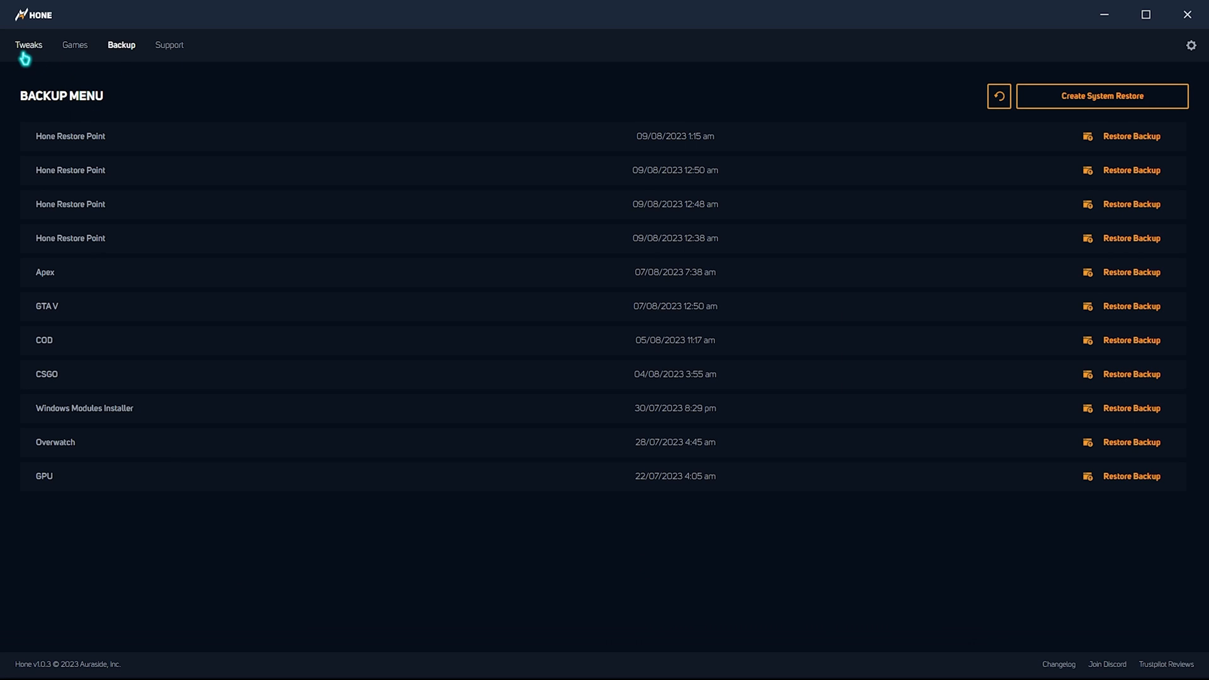
Apply the Optimize Windows Device Affinities tweak from the Tweaks list and confirm it.
left_click(29, 46)
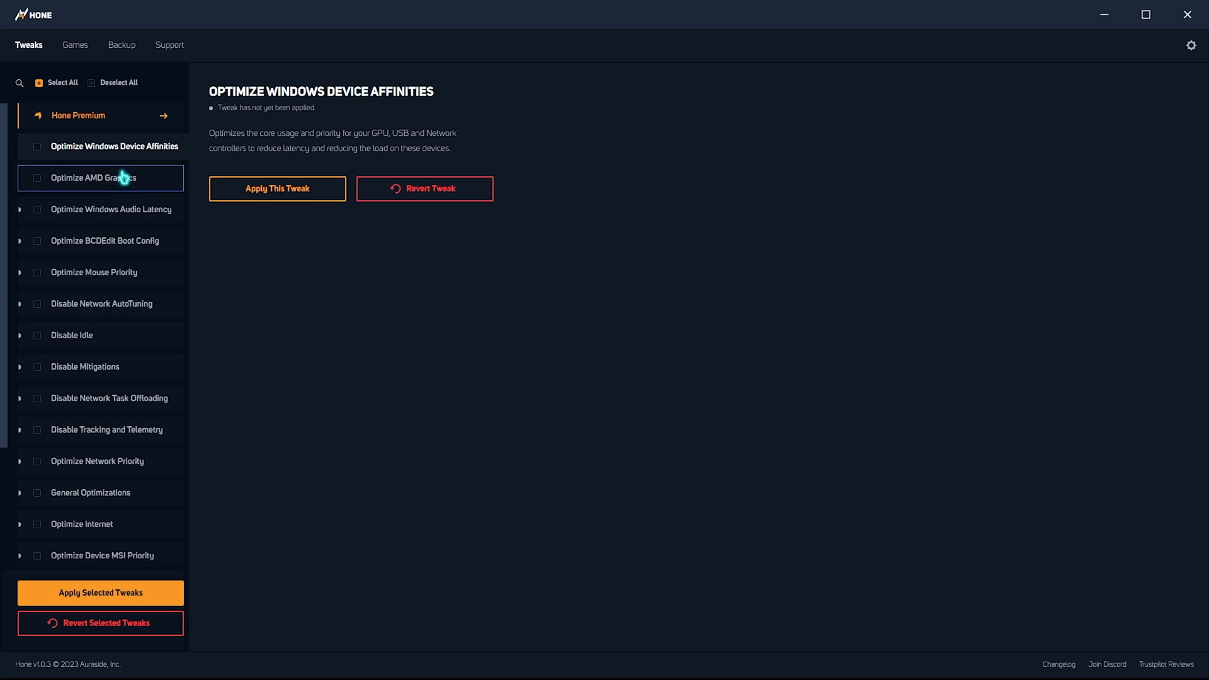
scroll("down", 3)
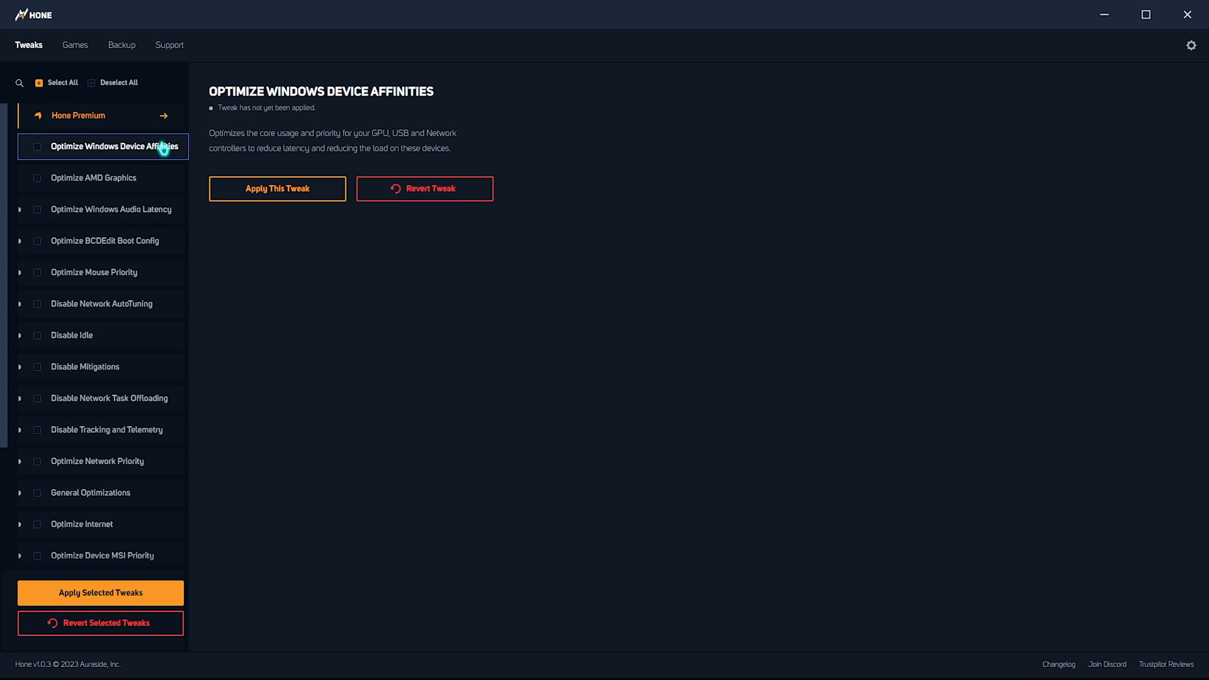
mouse_move(99, 178)
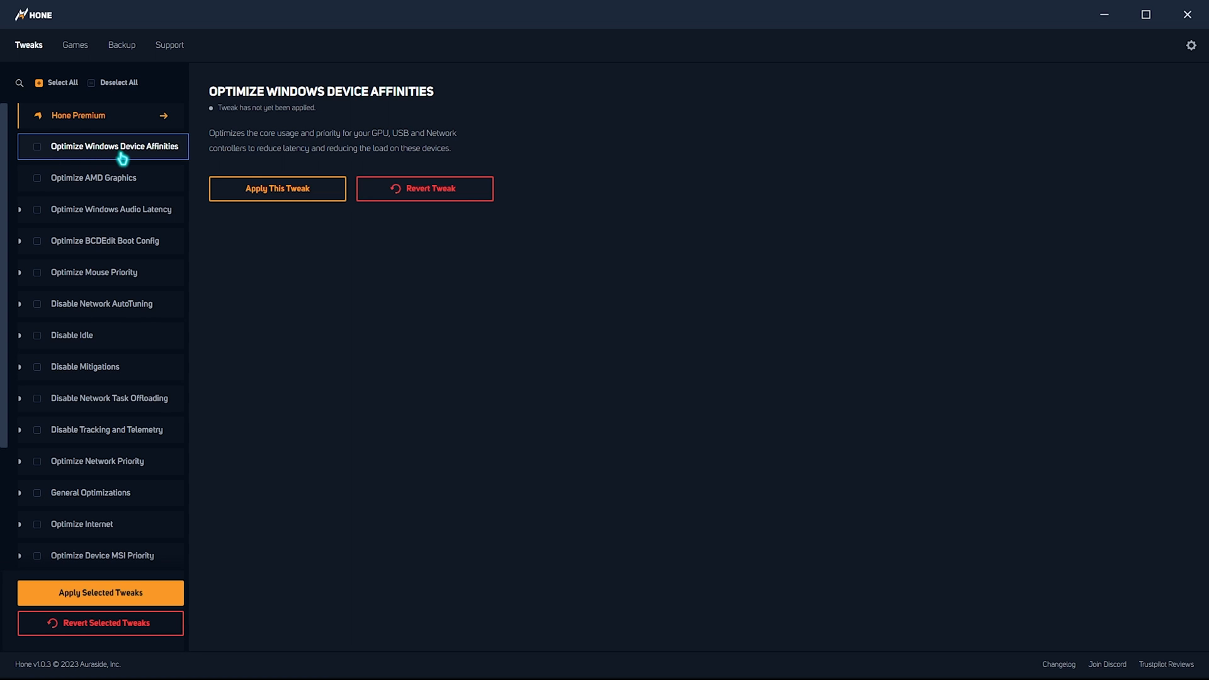
mouse_move(37, 162)
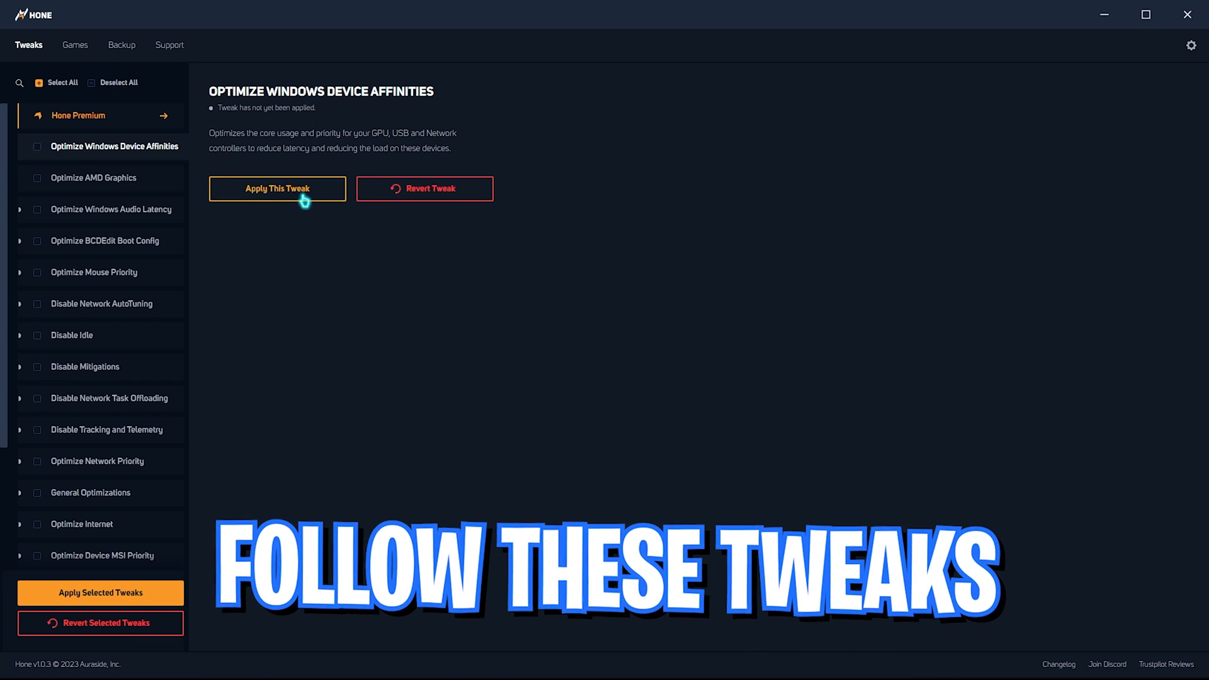
left_click(277, 188)
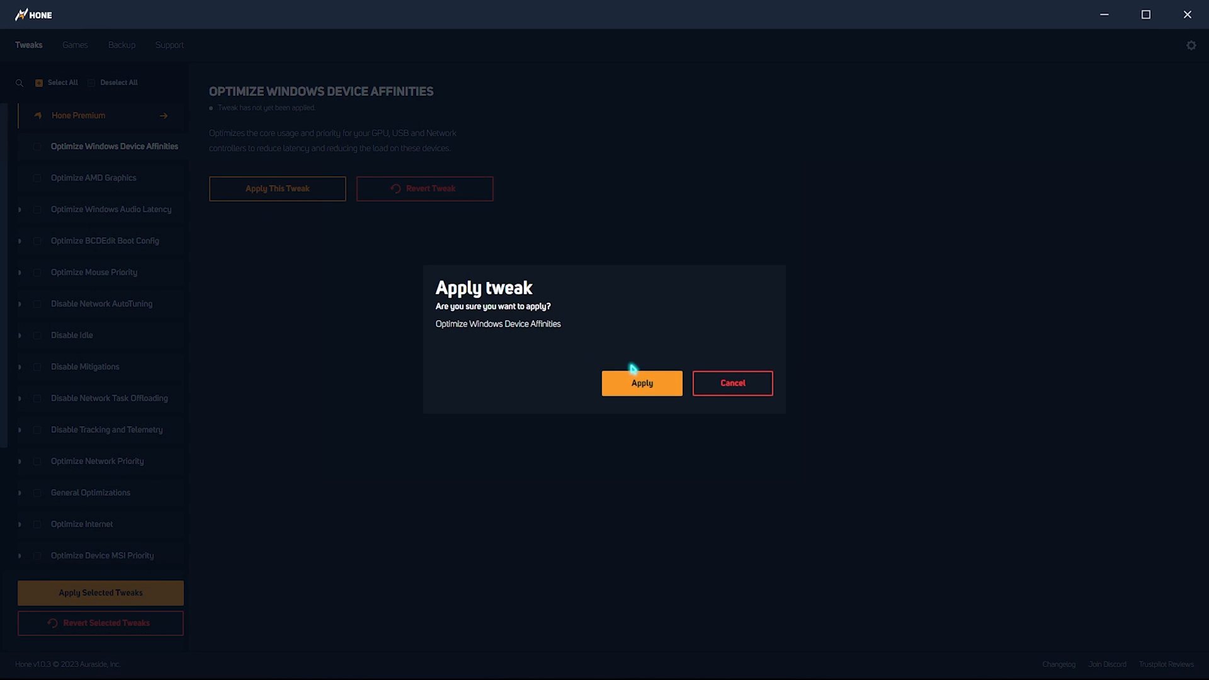
left_click(641, 383)
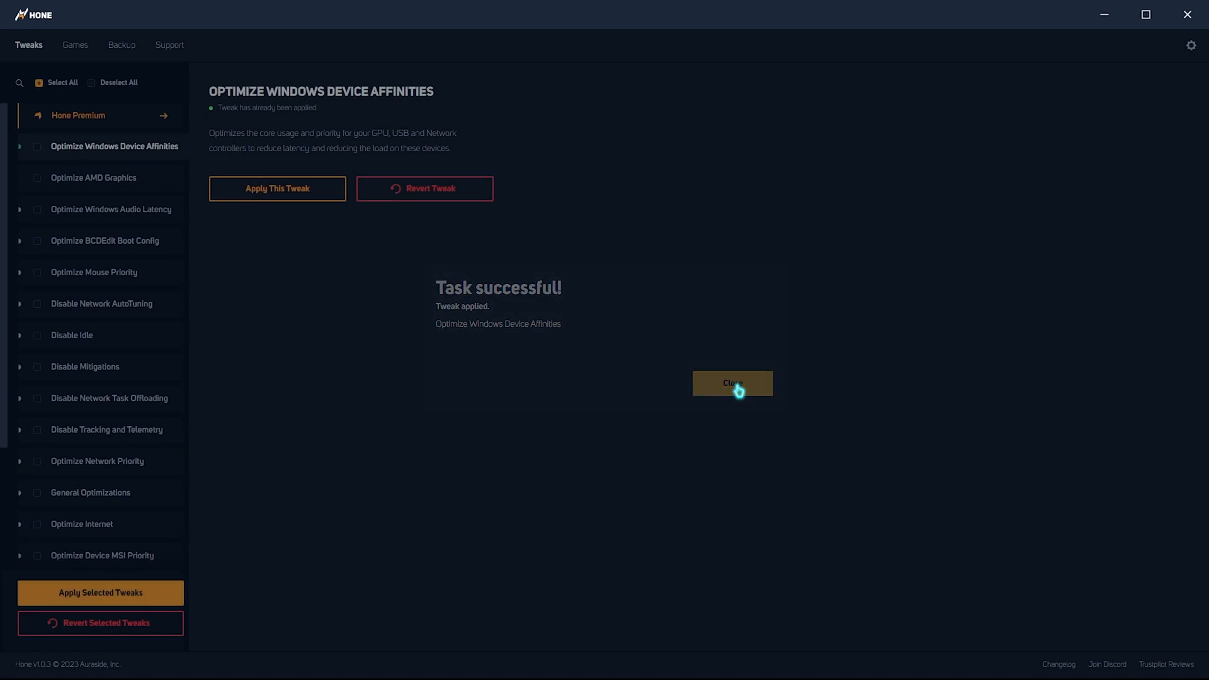
left_click(731, 382)
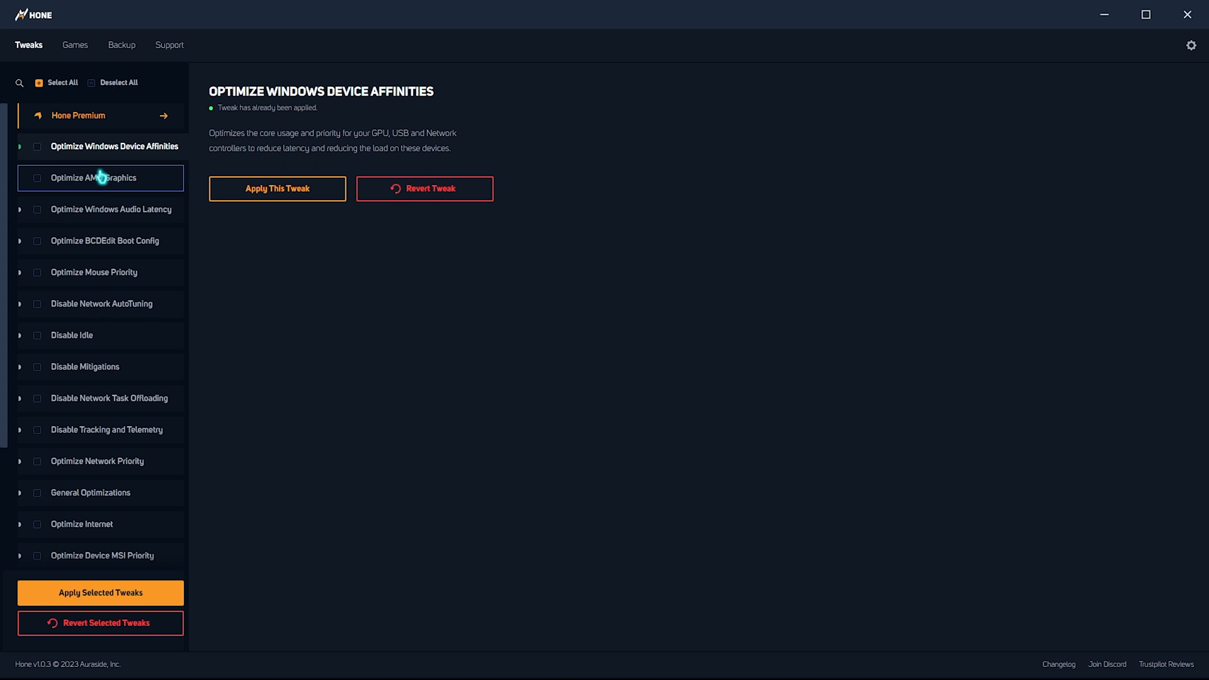
Tick BCDEdit Boot Config, Optimize Mouse Priority, Disable Mitigations and Optimize Device MSI Priority for applying.
left_click(102, 240)
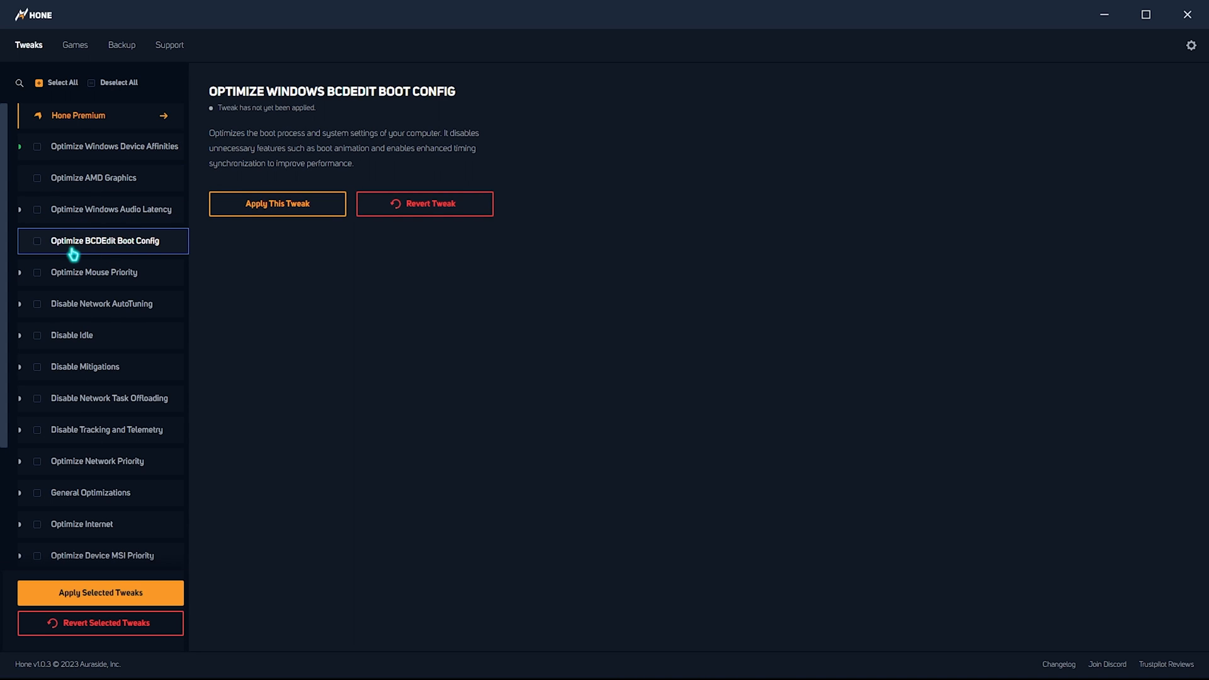
left_click(37, 241)
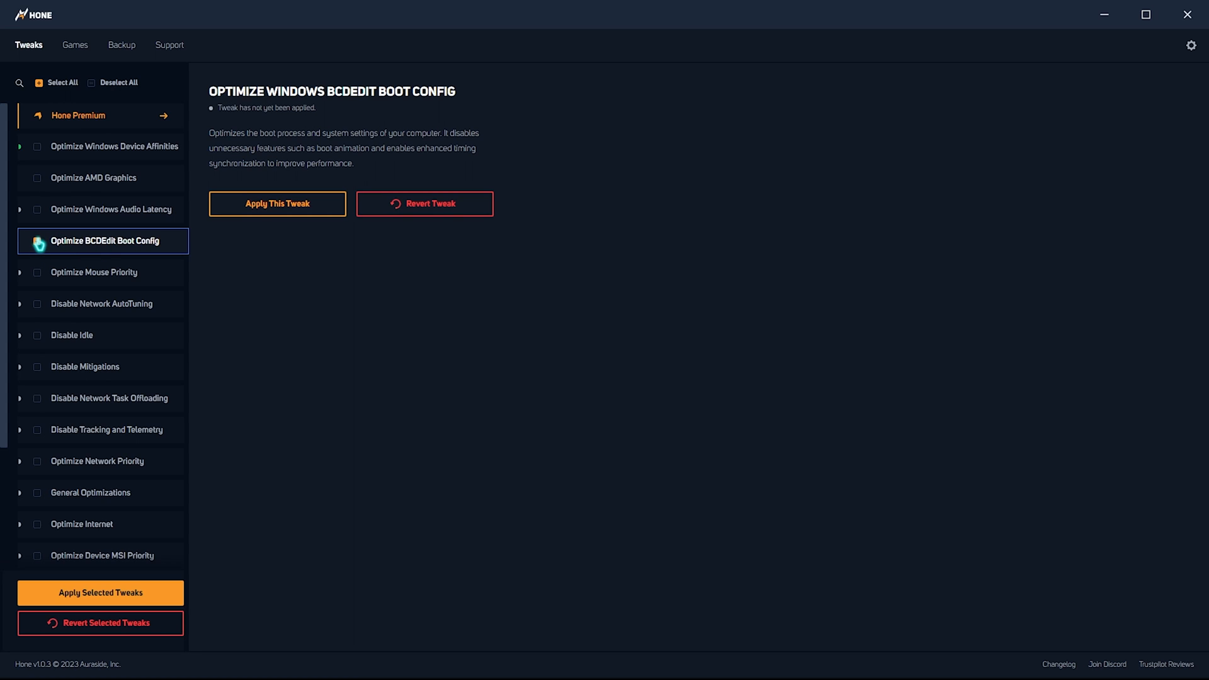
left_click(37, 240)
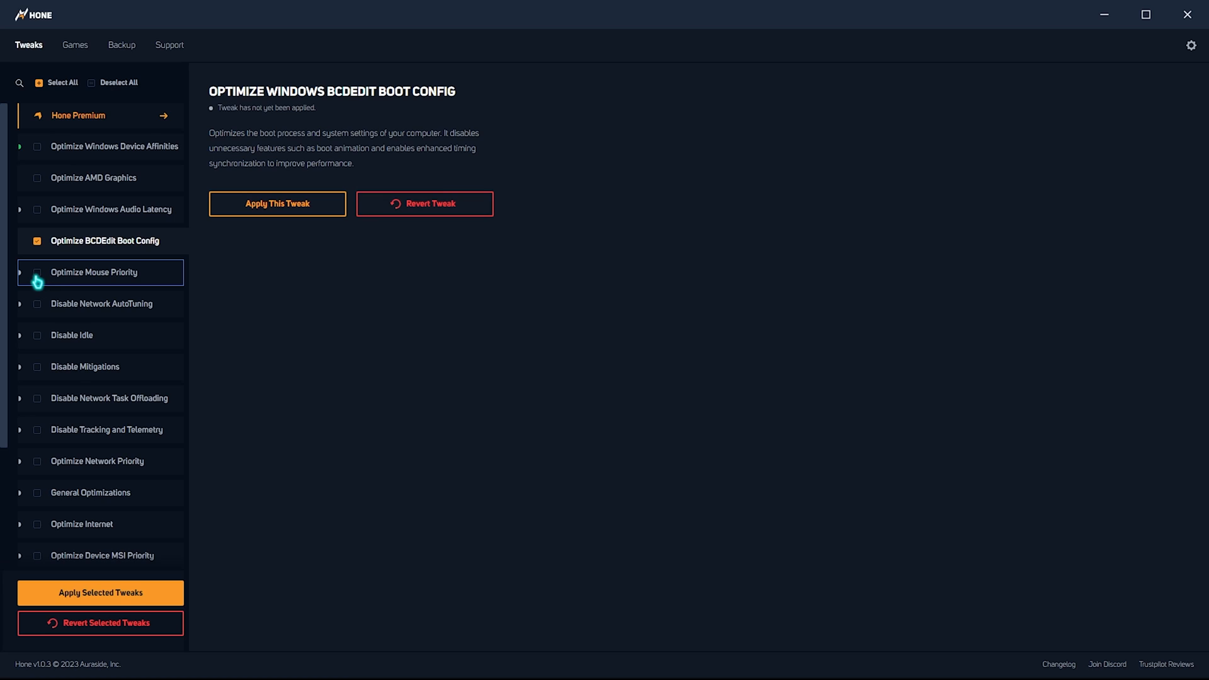
left_click(37, 272)
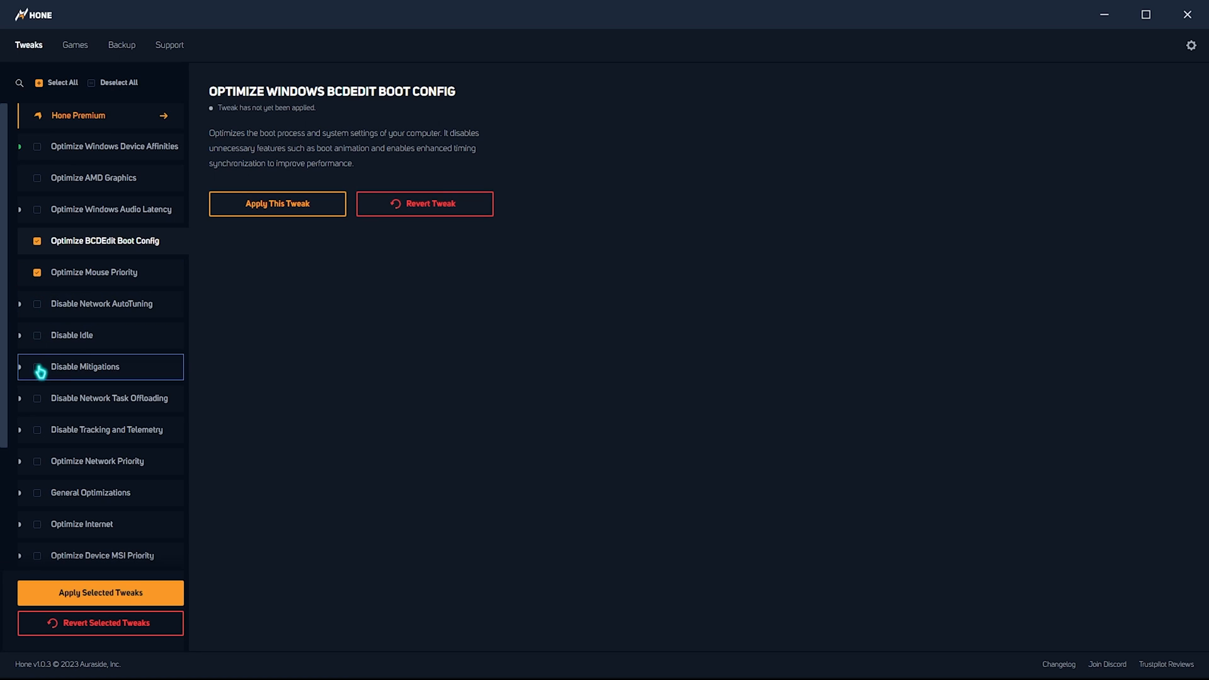
left_click(37, 366)
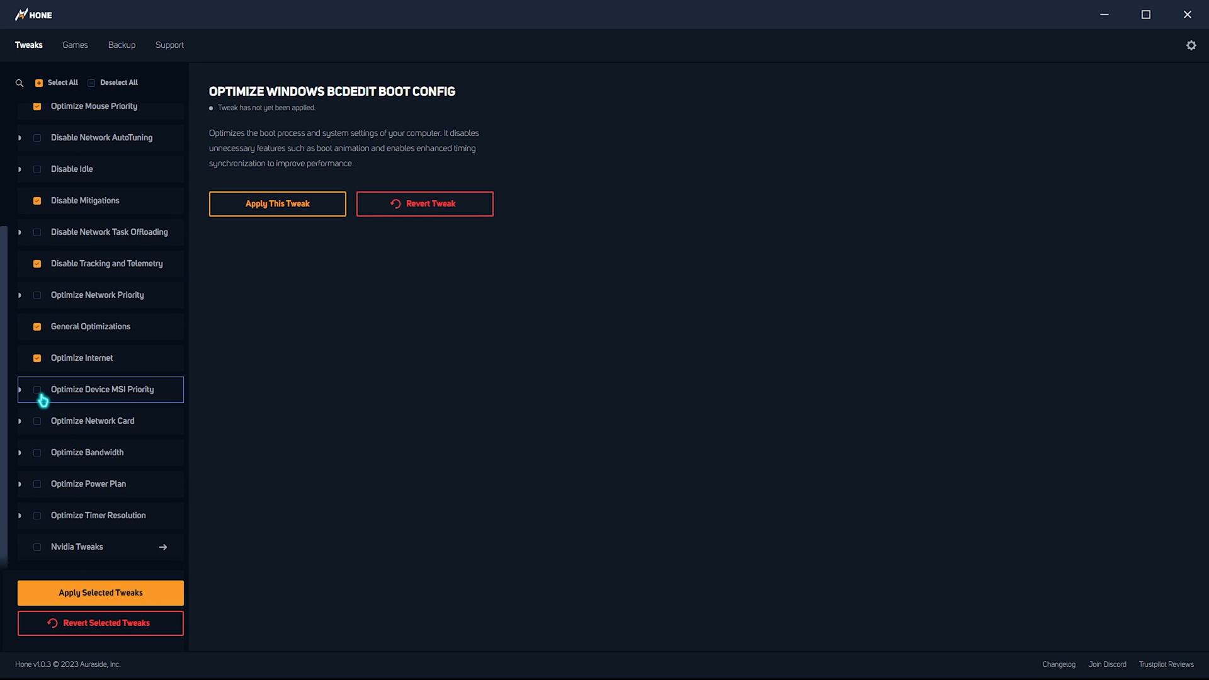
left_click(37, 390)
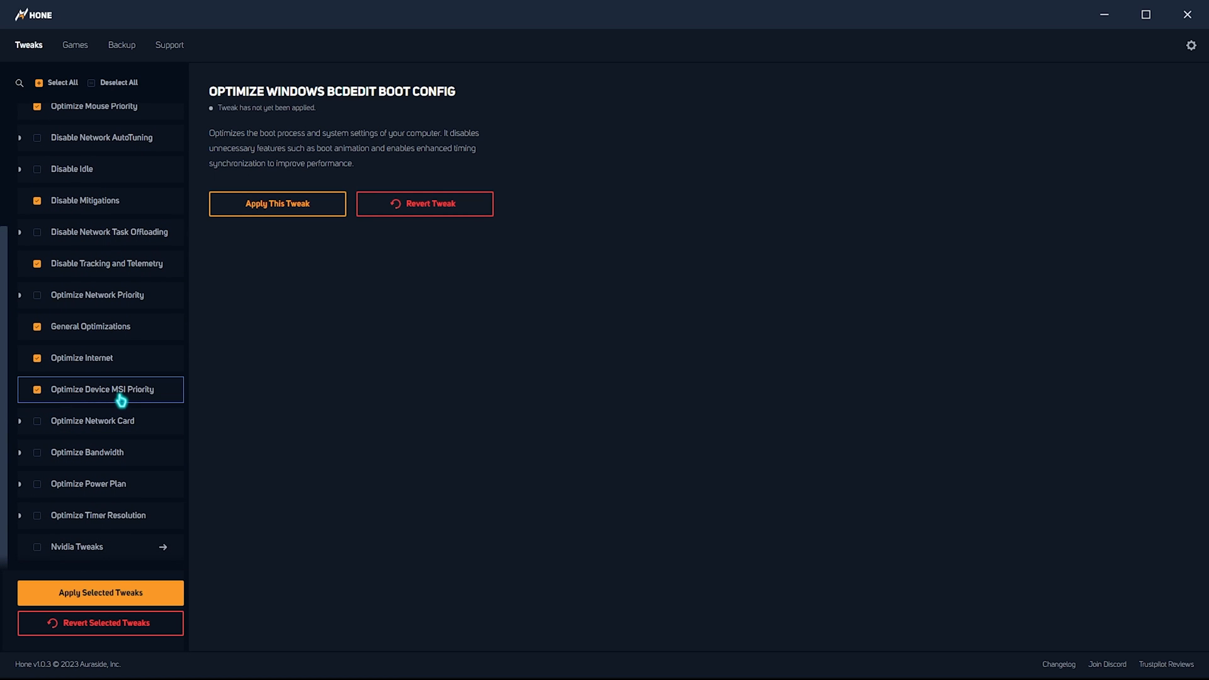
mouse_move(37, 483)
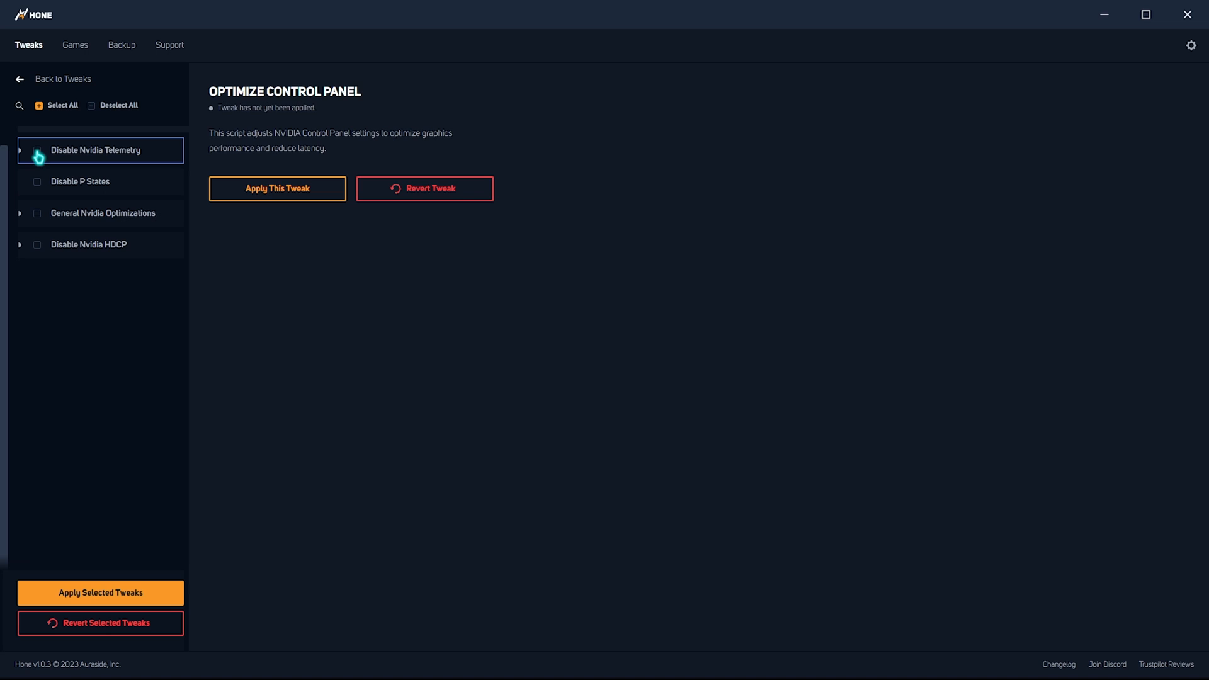
Tick Disable Nvidia Telemetry in the Nvidia tweaks and return to the main tweak list.
left_click(36, 213)
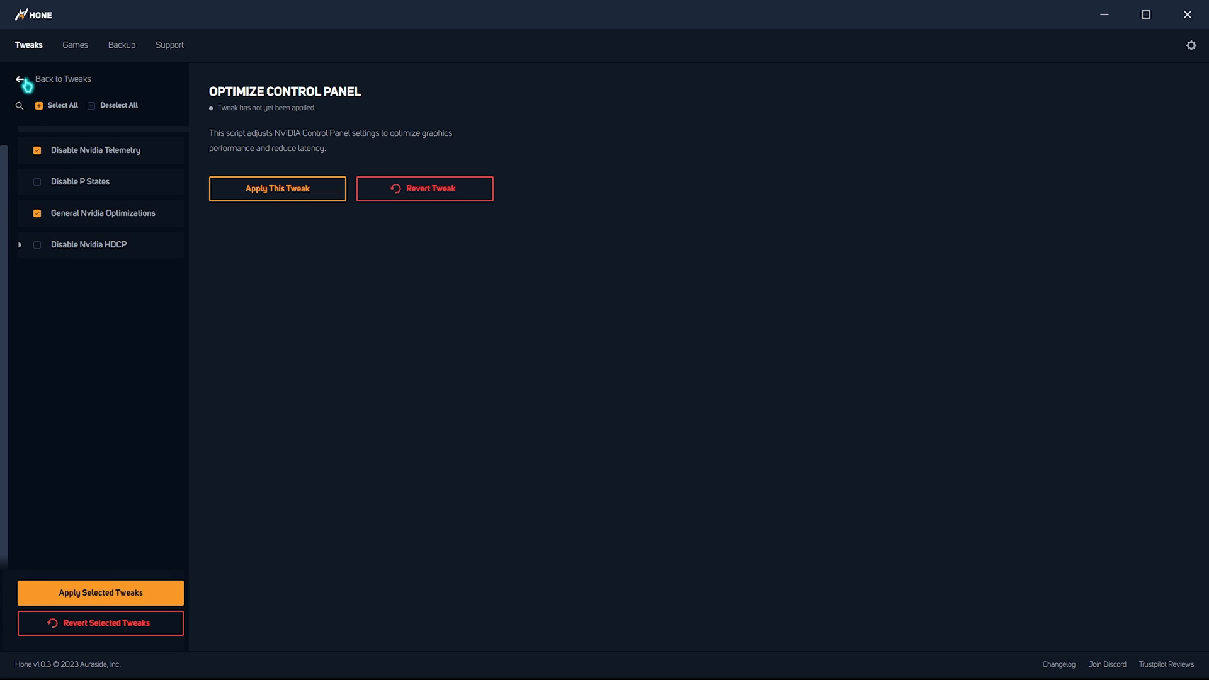
left_click(100, 592)
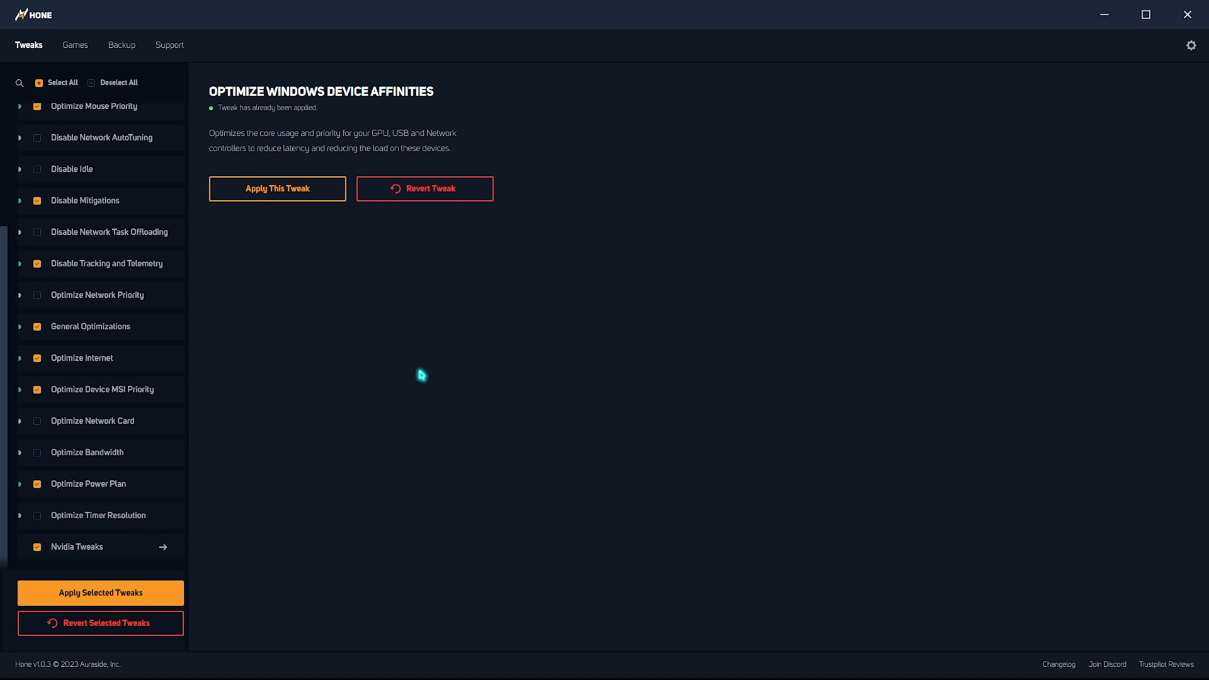
mouse_move(297, 293)
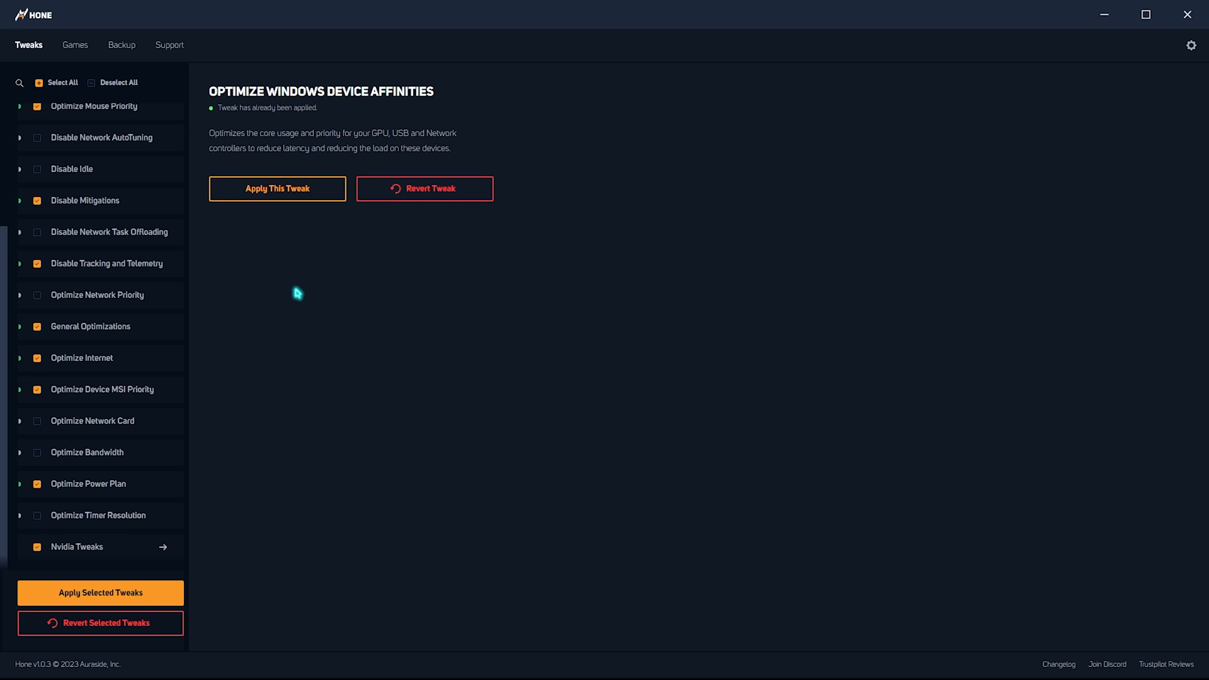
Apply the Fortnite Performance preset from the game optimizations page and confirm it.
left_click(74, 45)
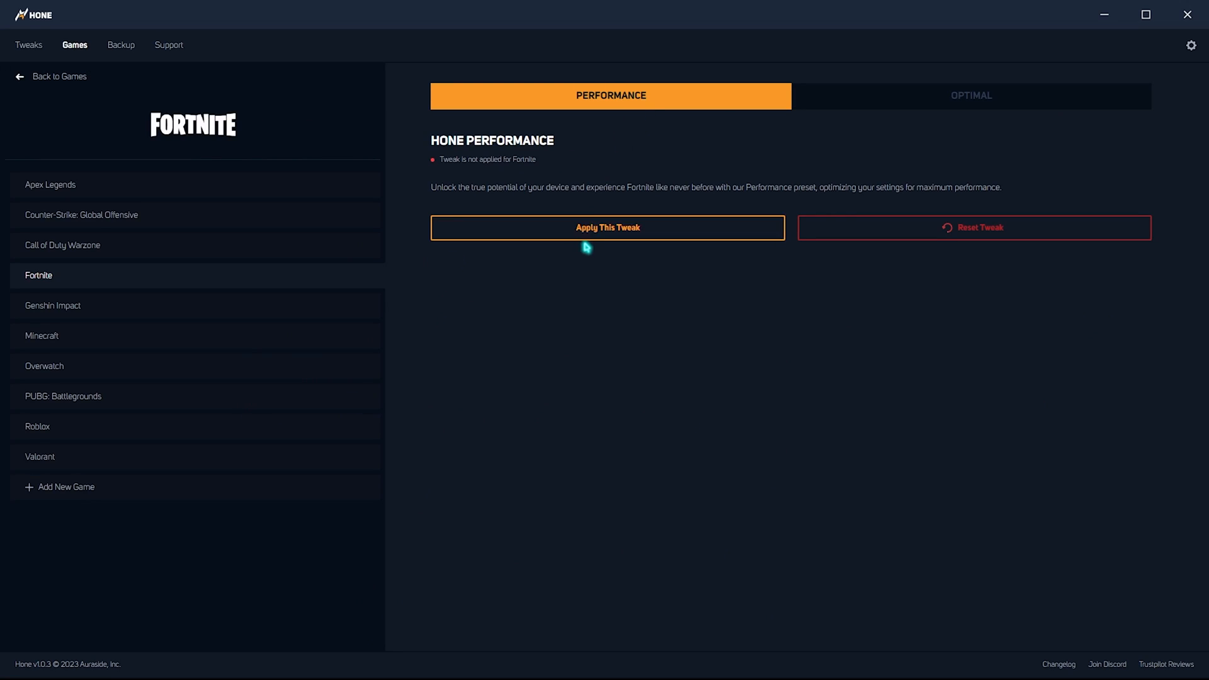
left_click(607, 228)
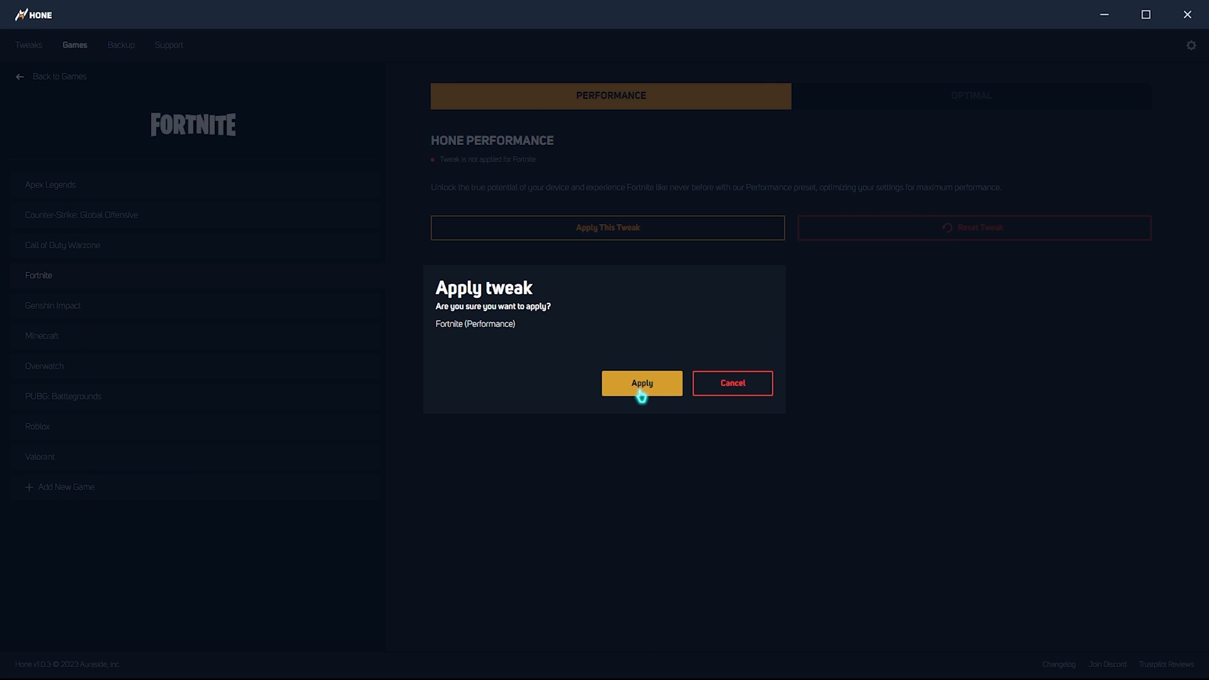
left_click(641, 383)
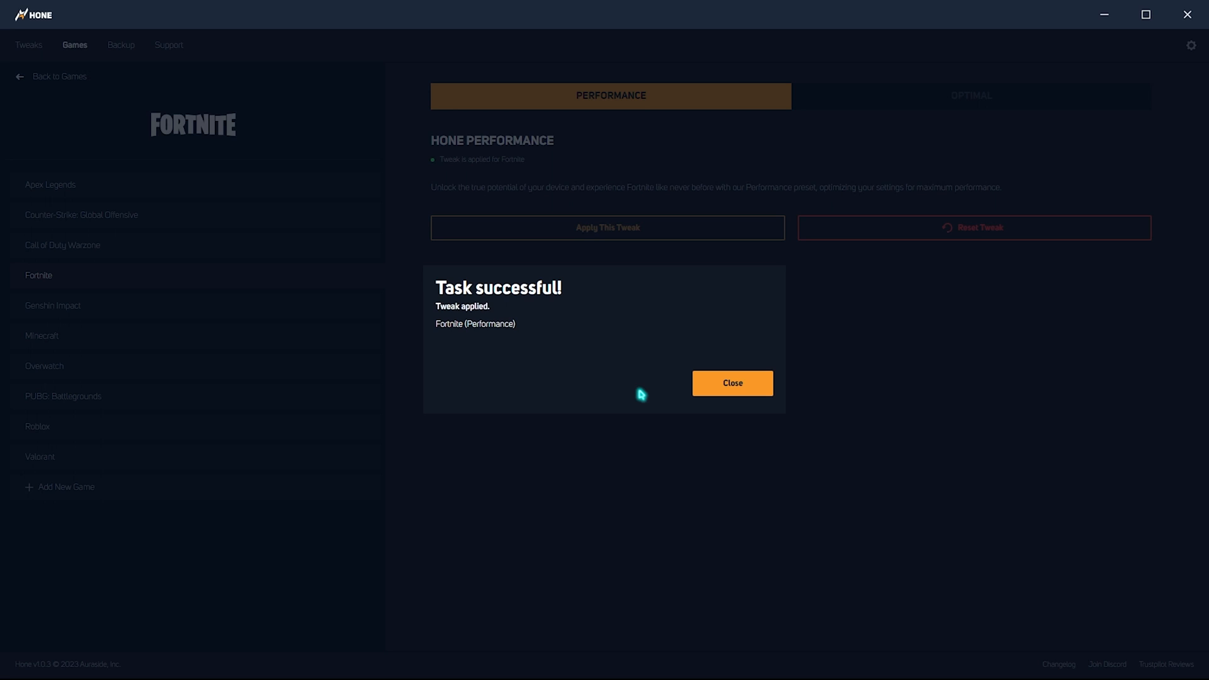
mouse_move(649, 385)
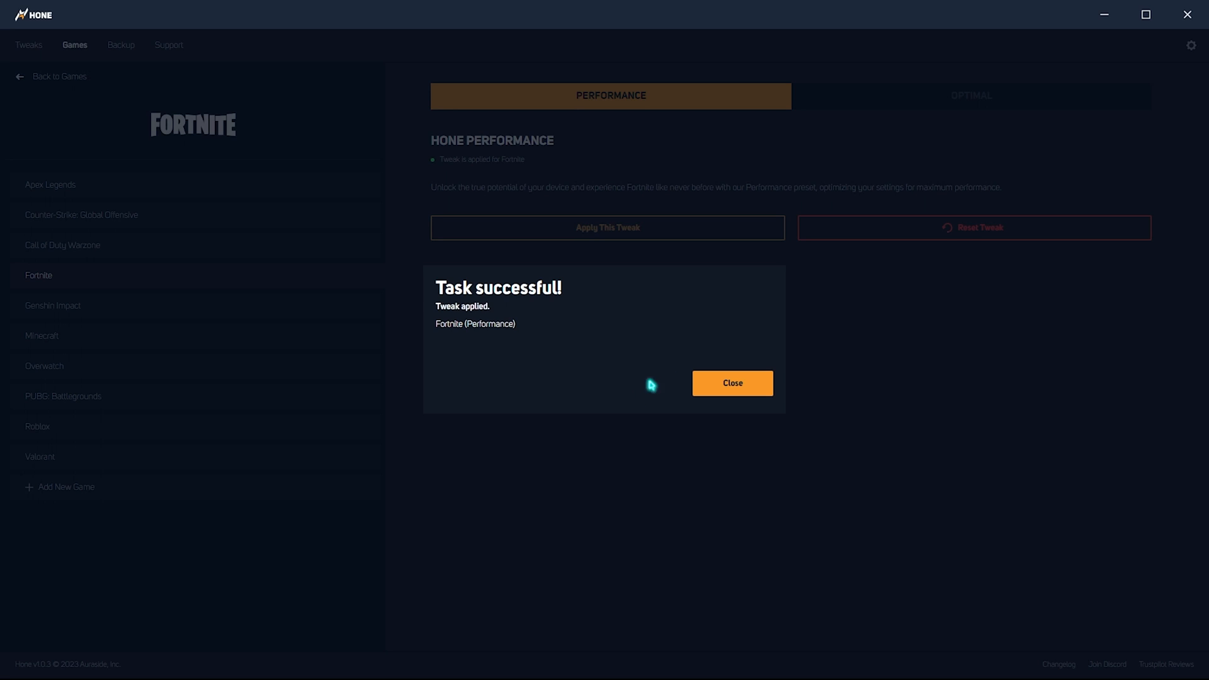
left_click(731, 383)
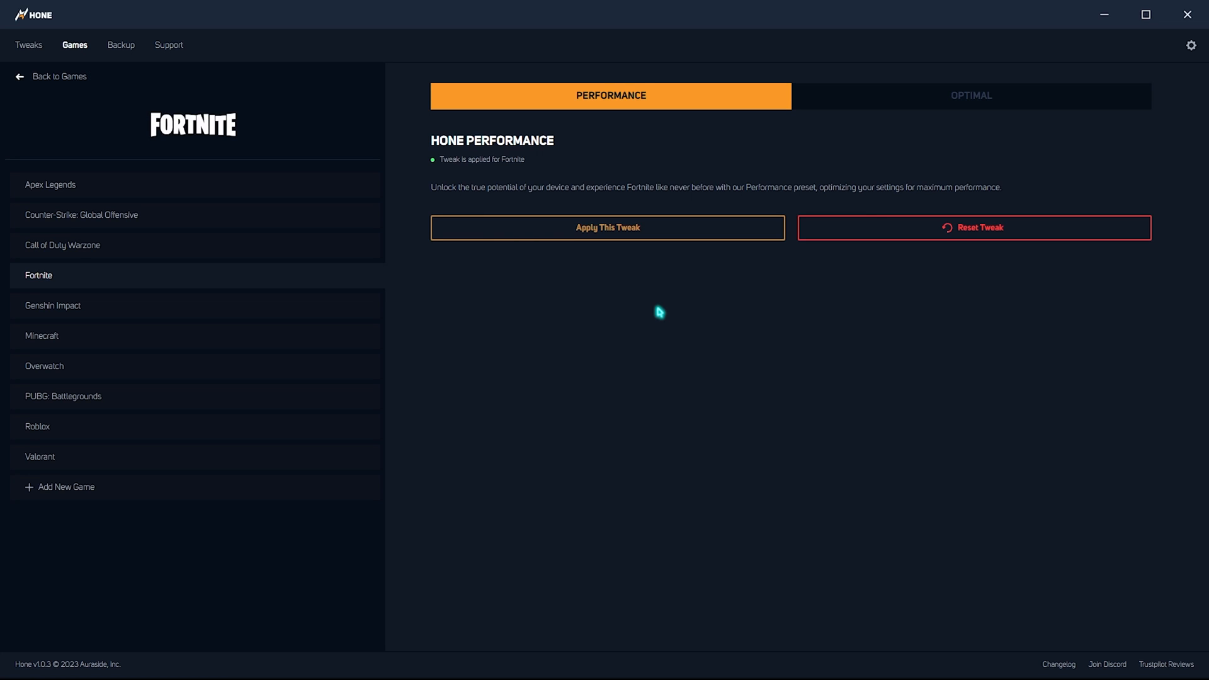
mouse_move(624, 279)
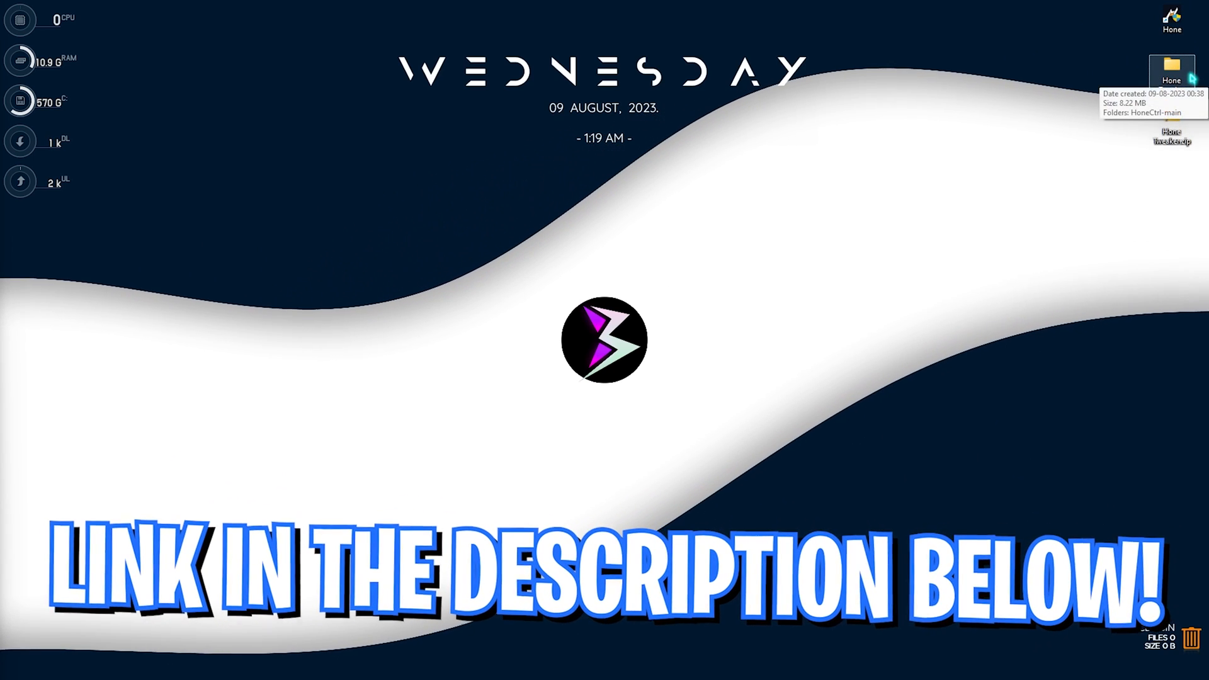
Open the Hone folder, then HoneCtrl-main, and select HoneCtrl.bat.
double_click(1169, 69)
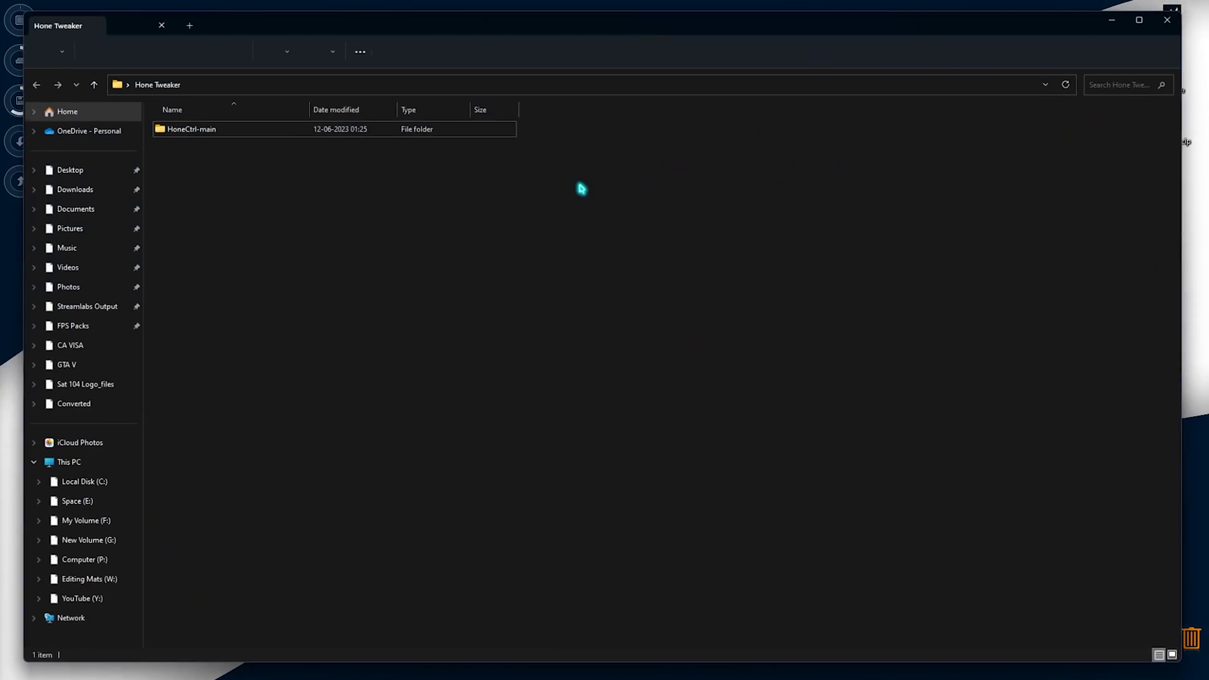
double_click(192, 128)
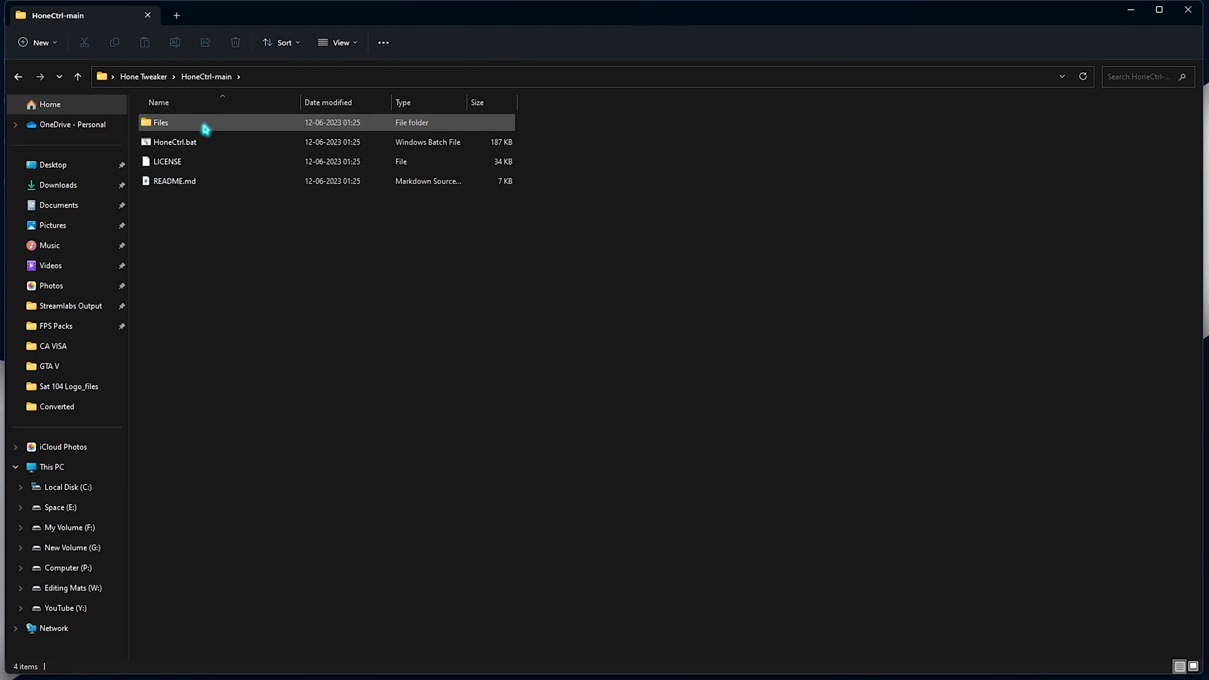
left_click(174, 142)
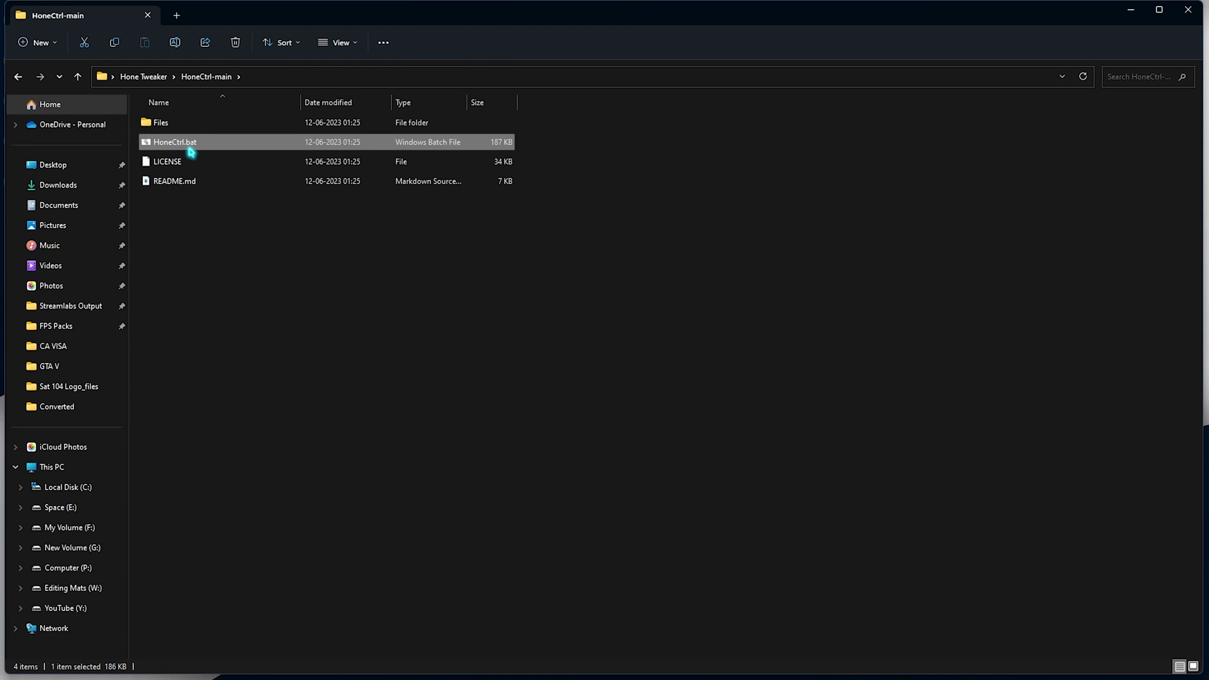
Launch HoneCtrl.bat, enter Optimizations with 1 and toggle option 3 for CSRSS High Priority.
double_click(173, 142)
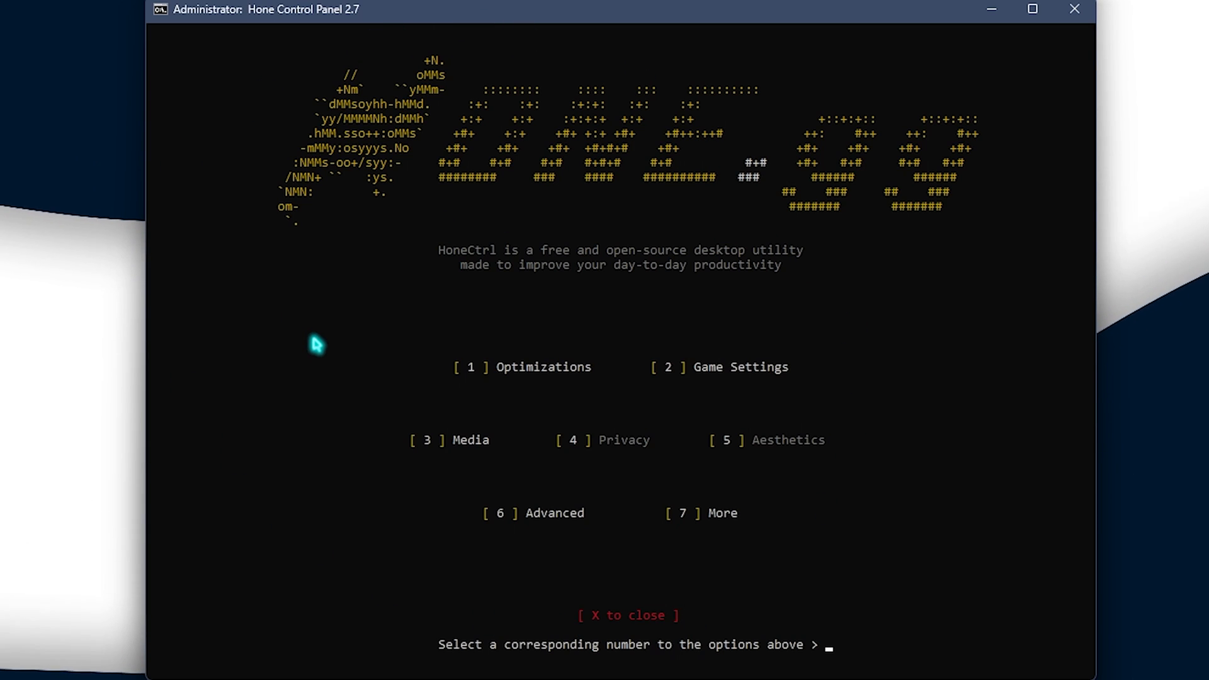
mouse_move(895, 272)
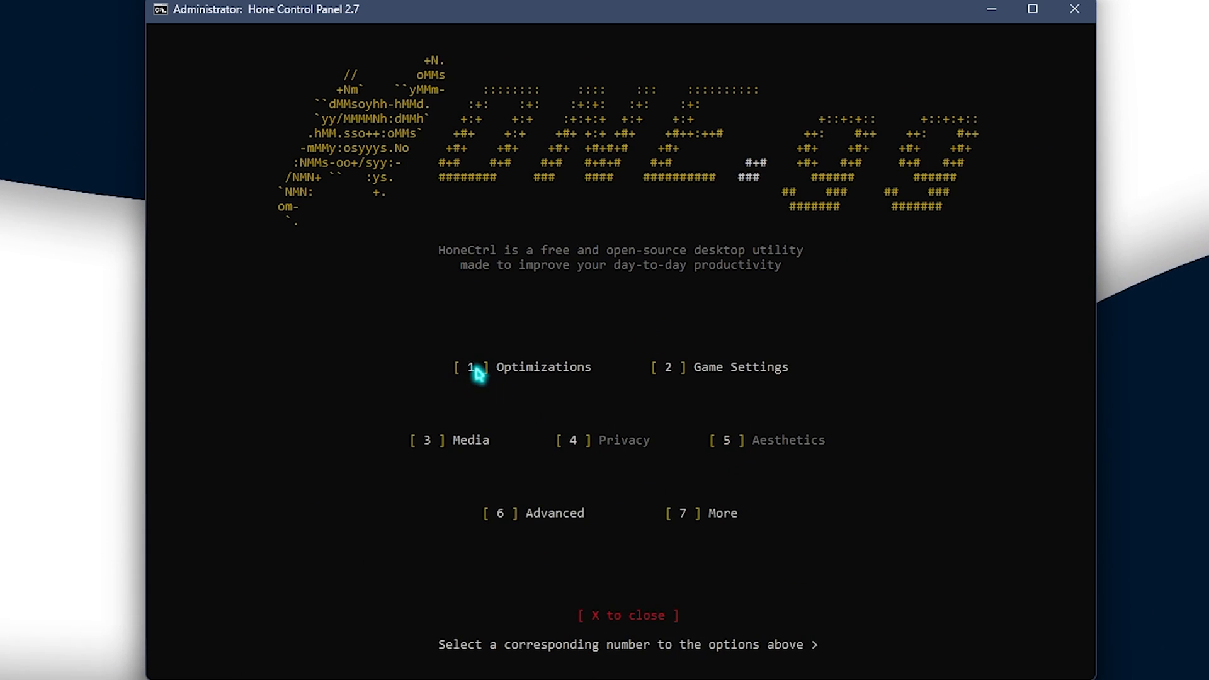
mouse_move(570, 404)
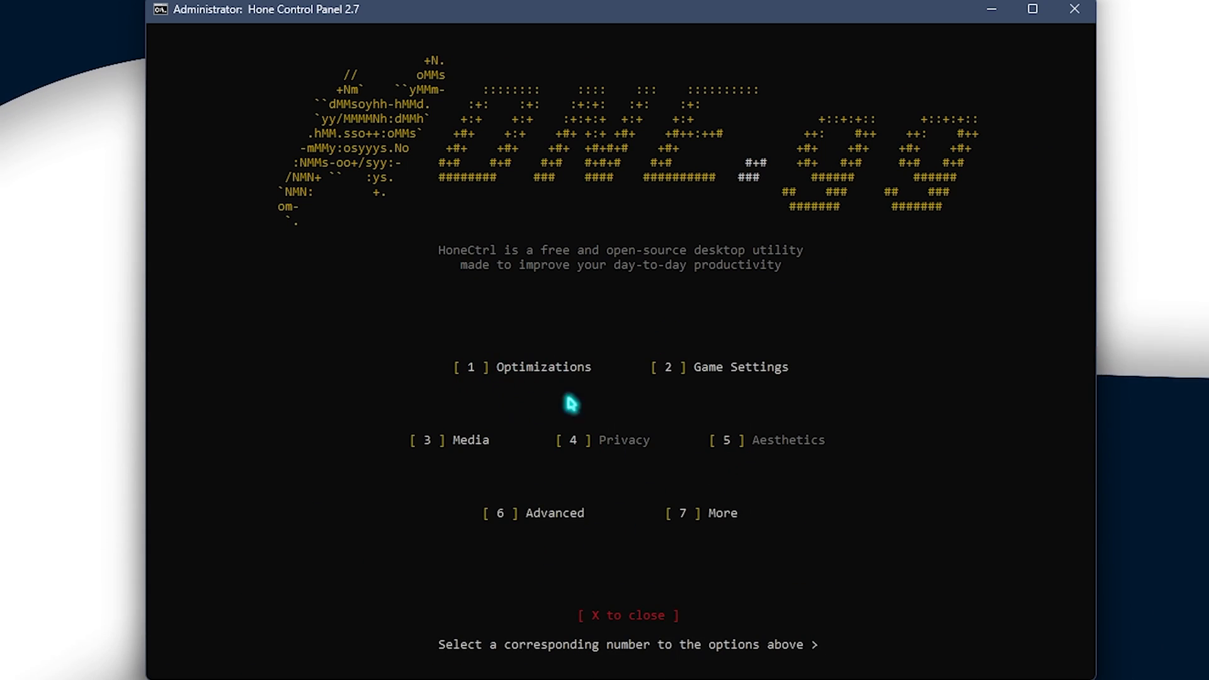
mouse_move(654, 499)
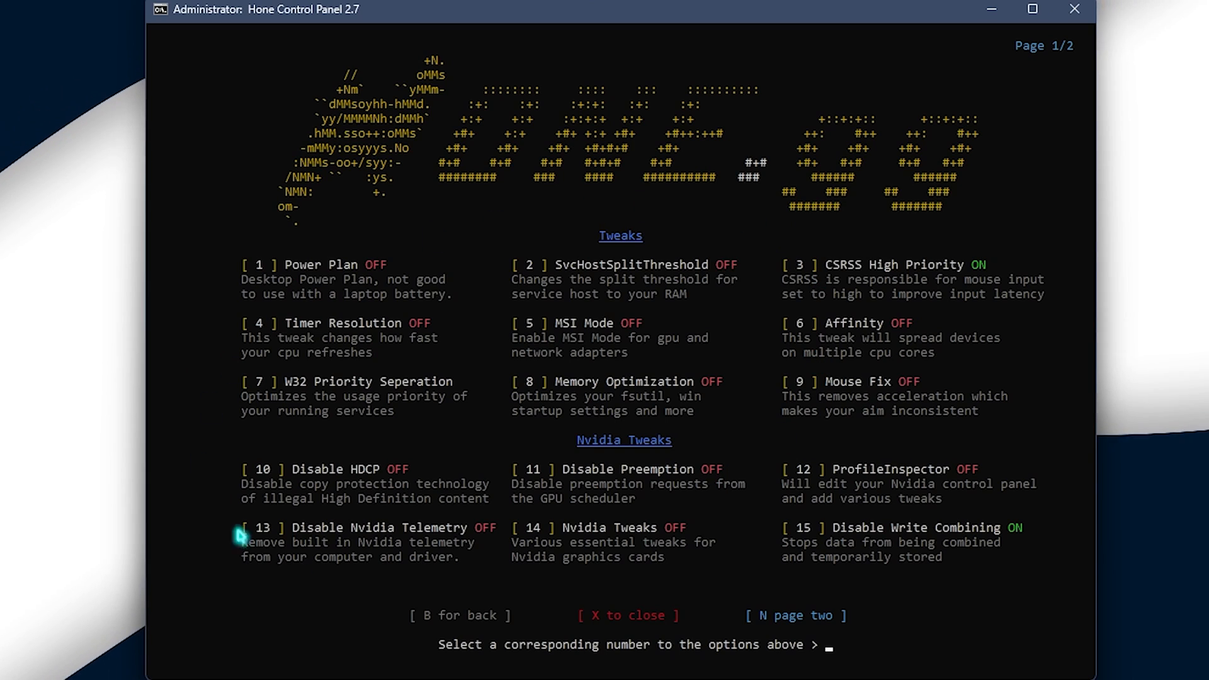
mouse_move(313, 281)
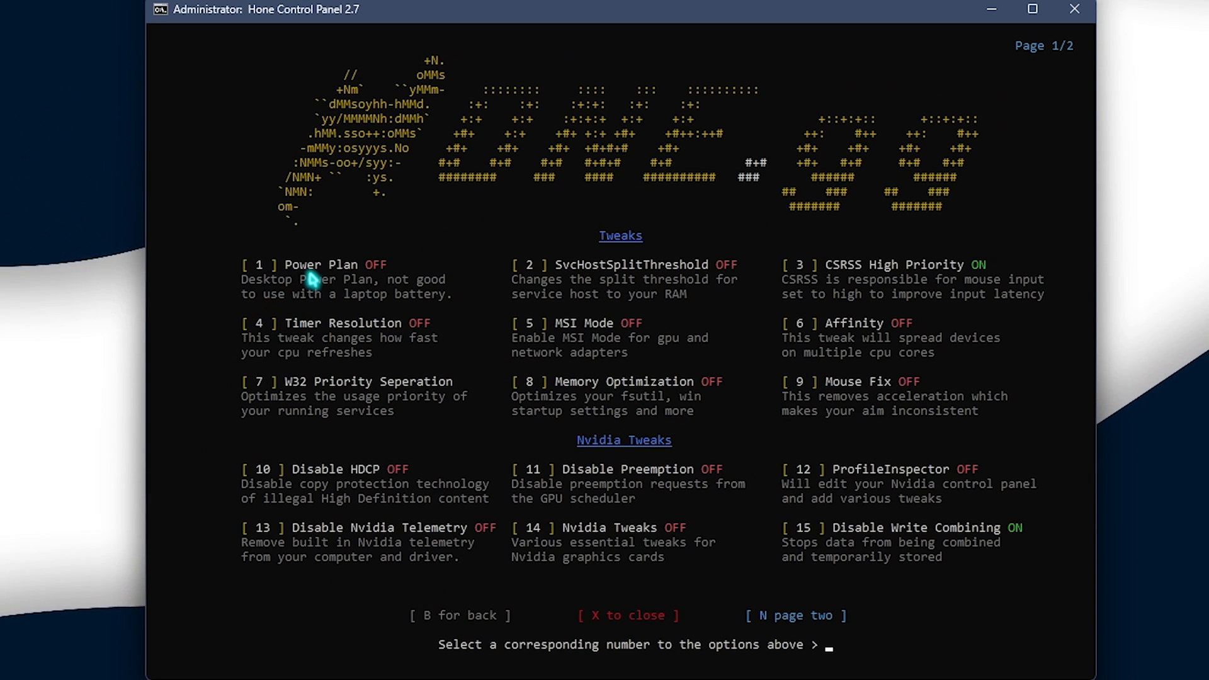
type("1")
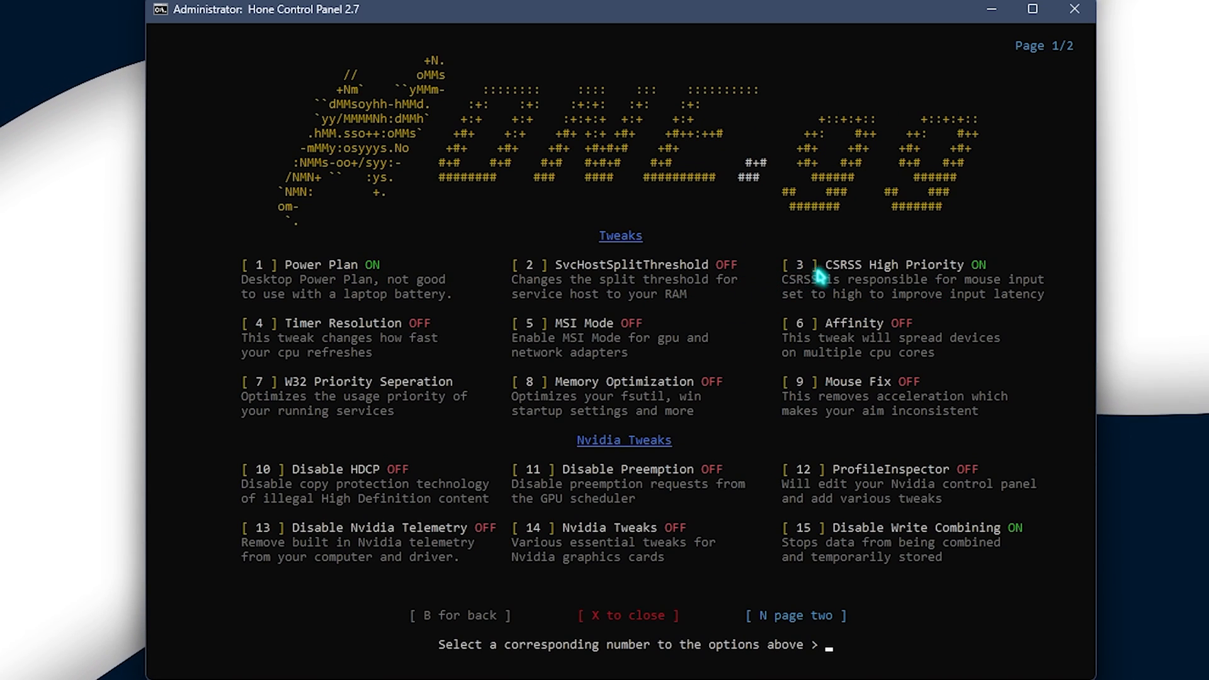
mouse_move(860, 277)
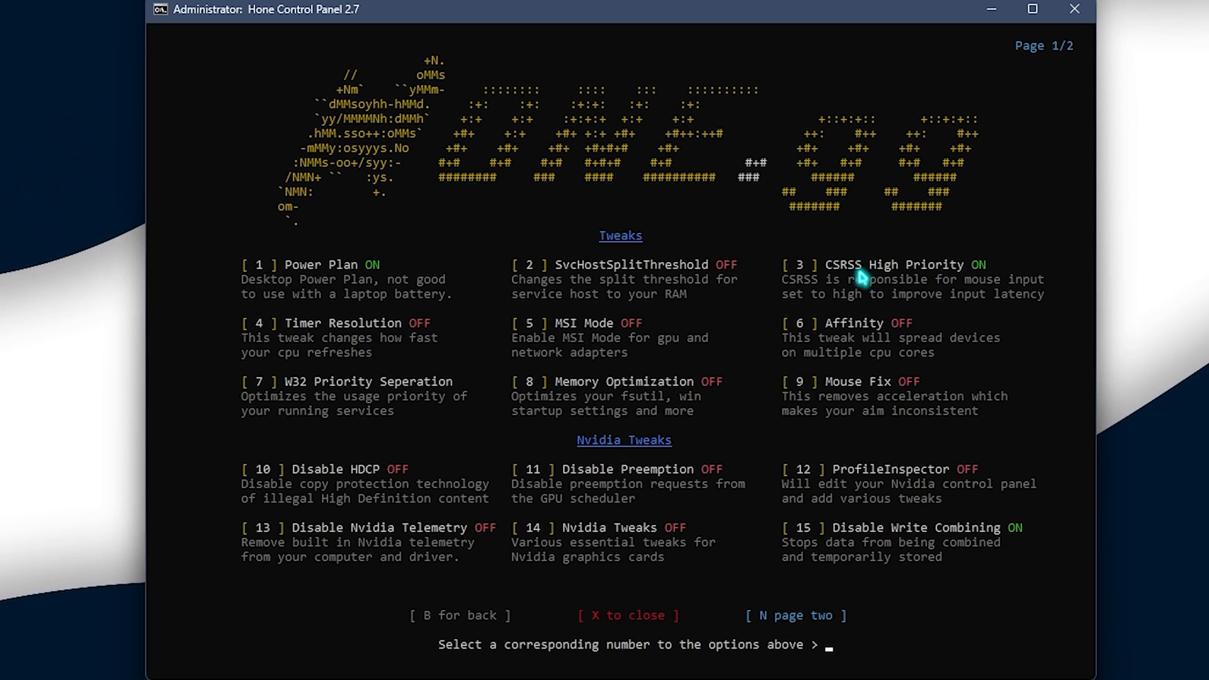
mouse_move(773, 550)
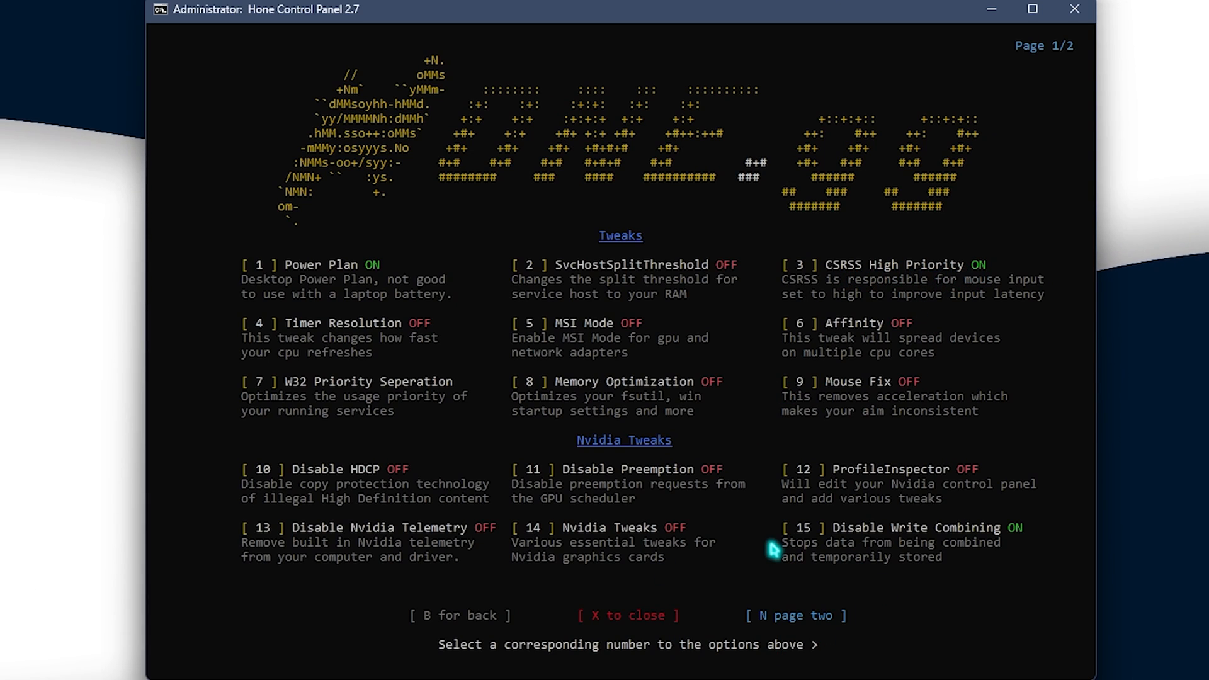
type("3")
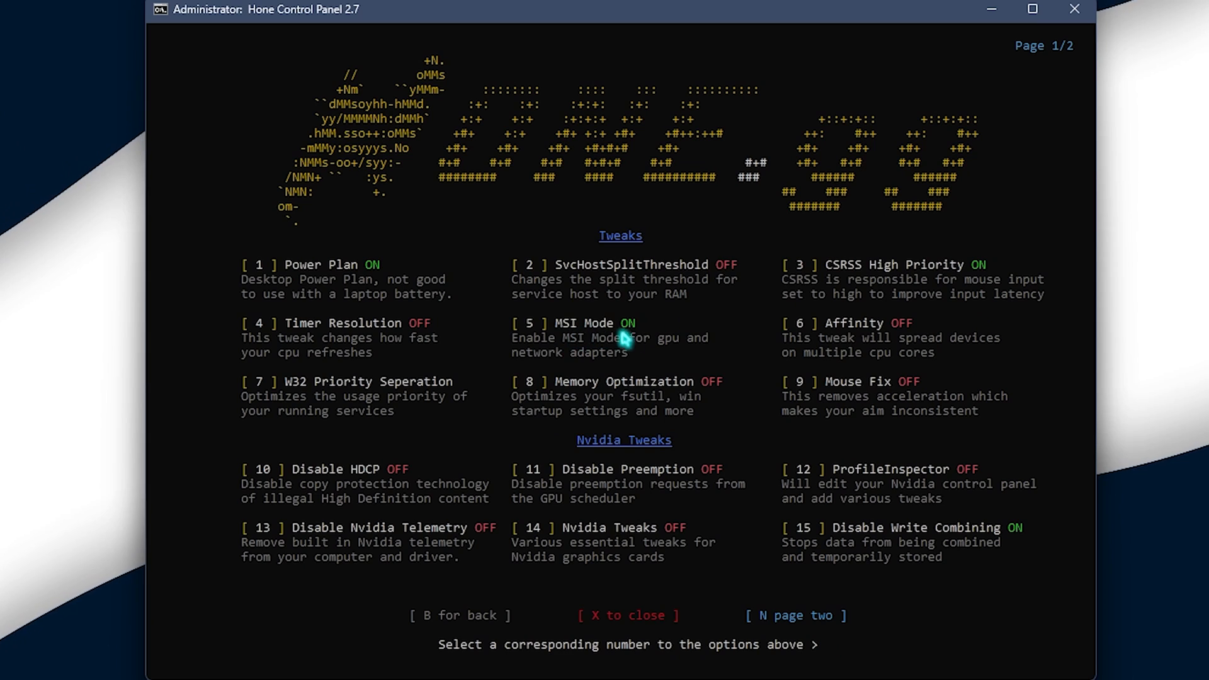
mouse_move(297, 397)
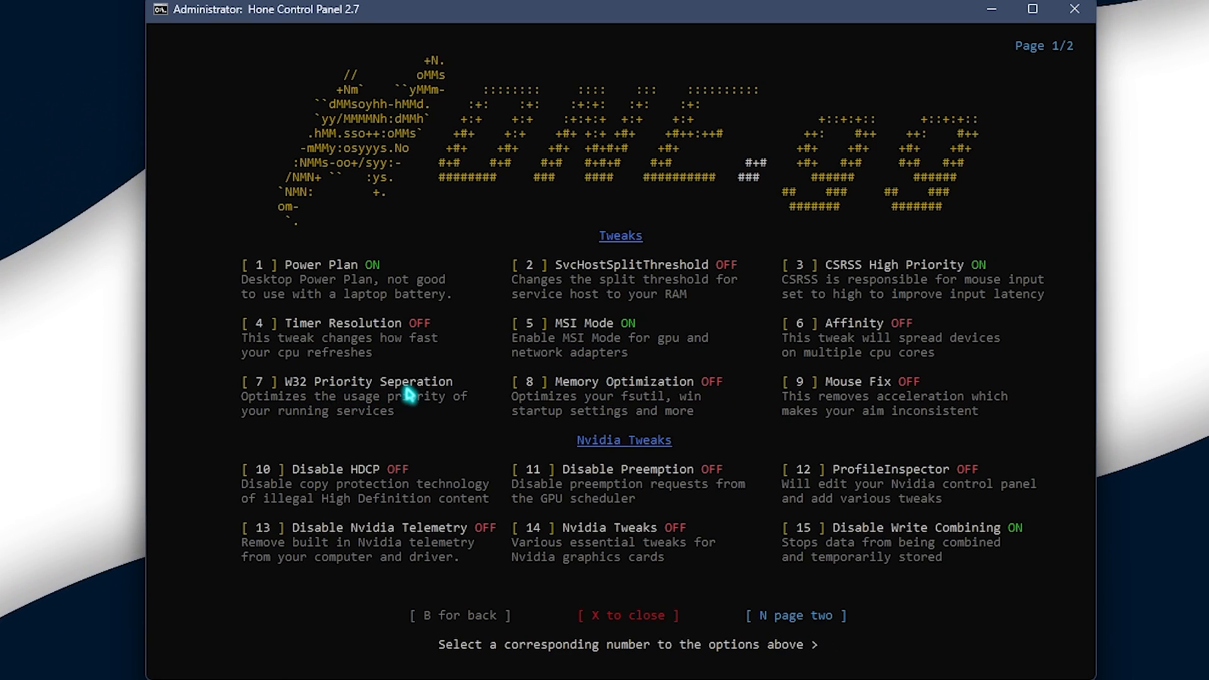
mouse_move(424, 375)
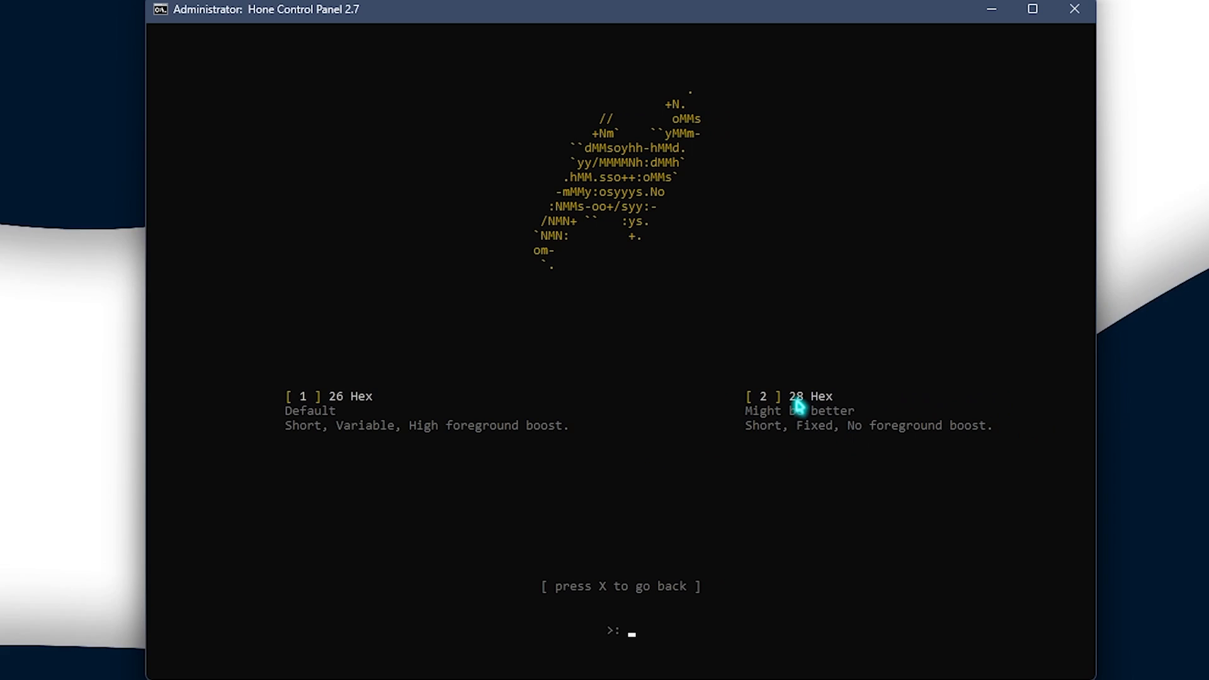
mouse_move(745, 276)
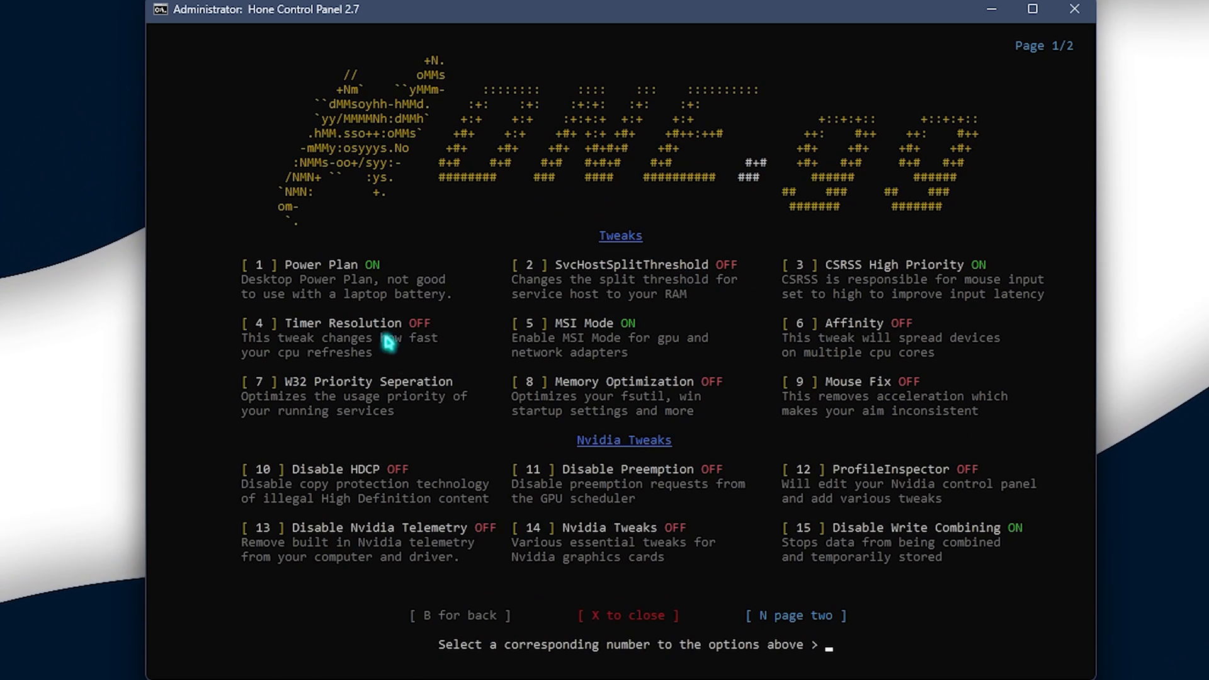
mouse_move(850, 395)
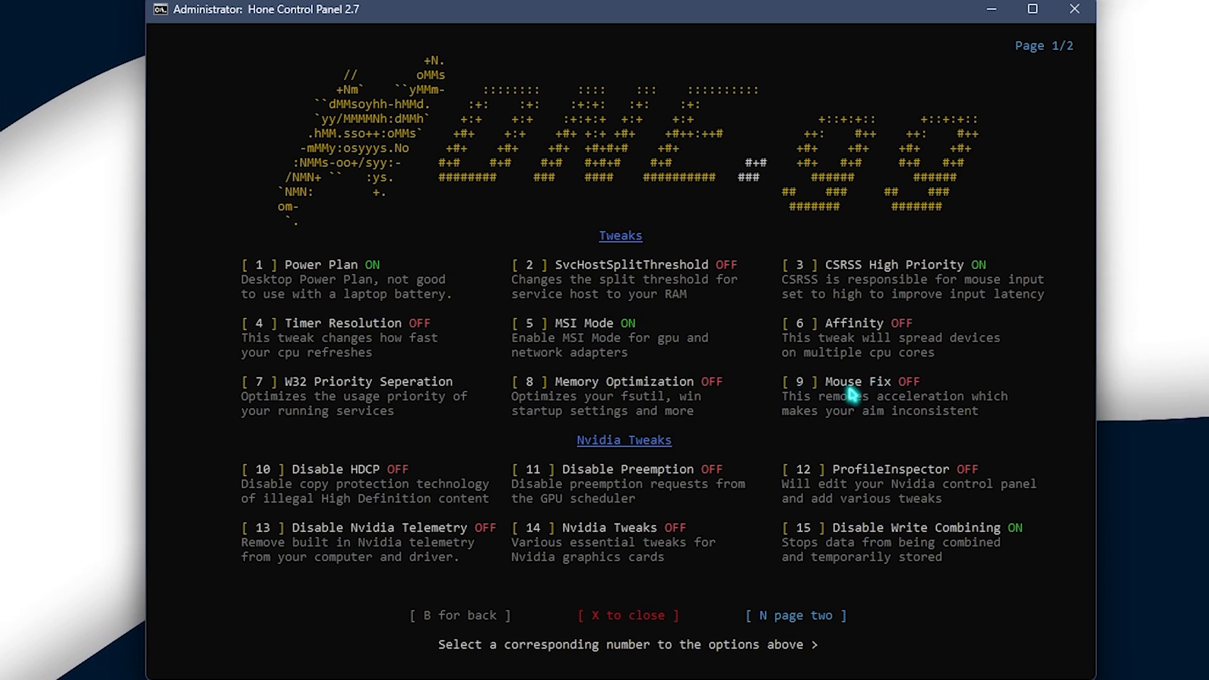
Run Mouse Fix (option 9) with scale 1, decline the restart with N, and go to page two.
type("9")
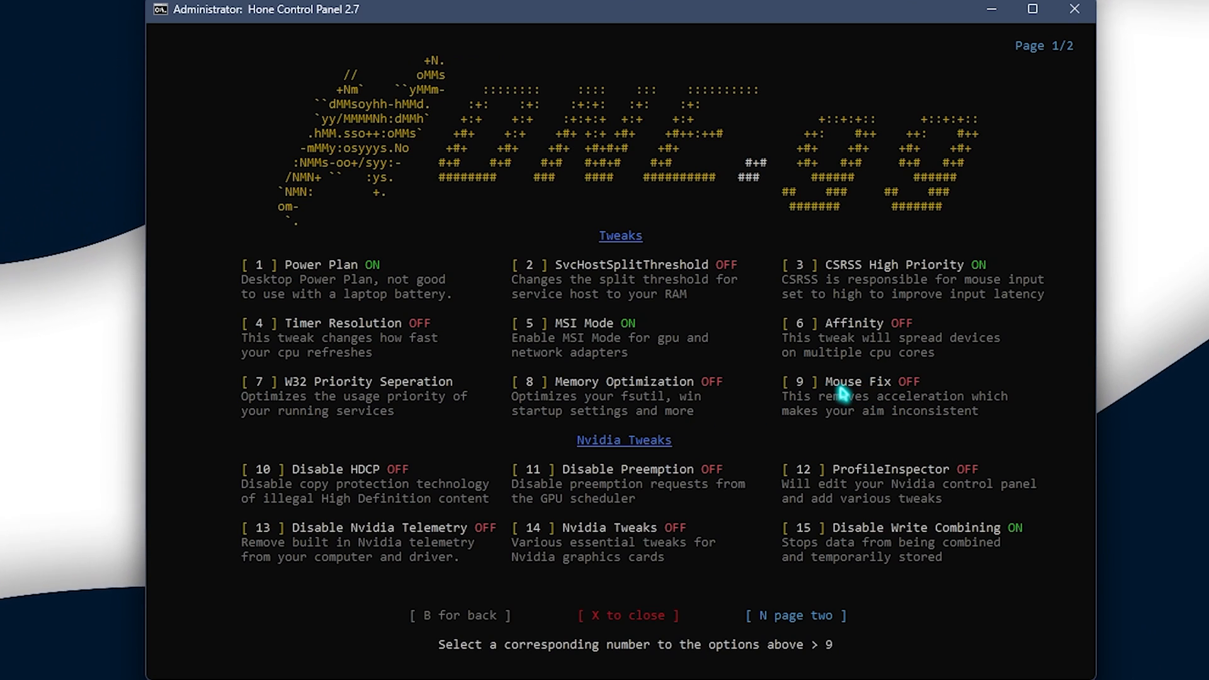
key("enter")
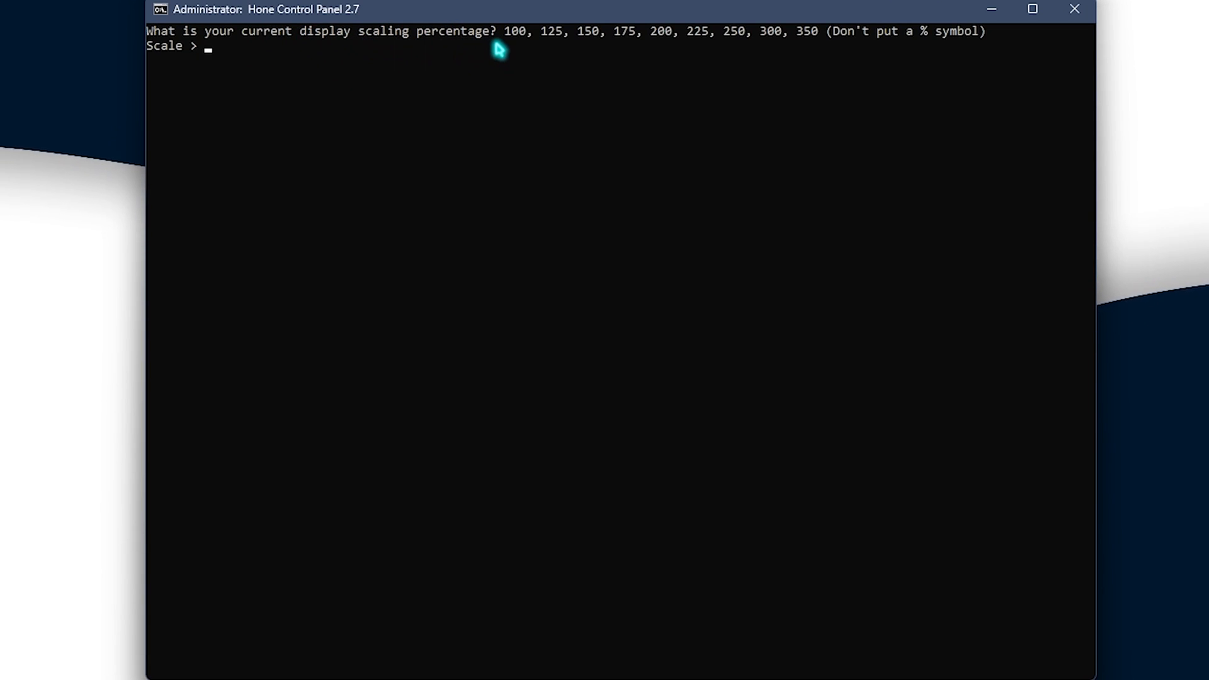
mouse_move(515, 48)
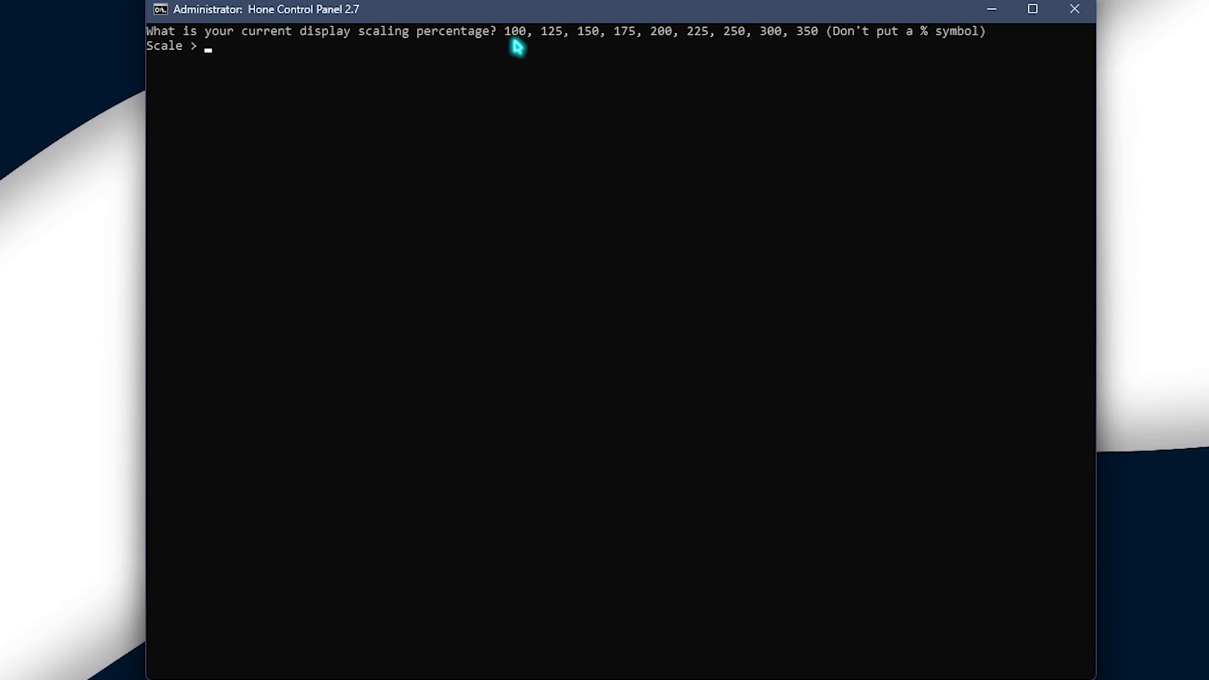
type("1")
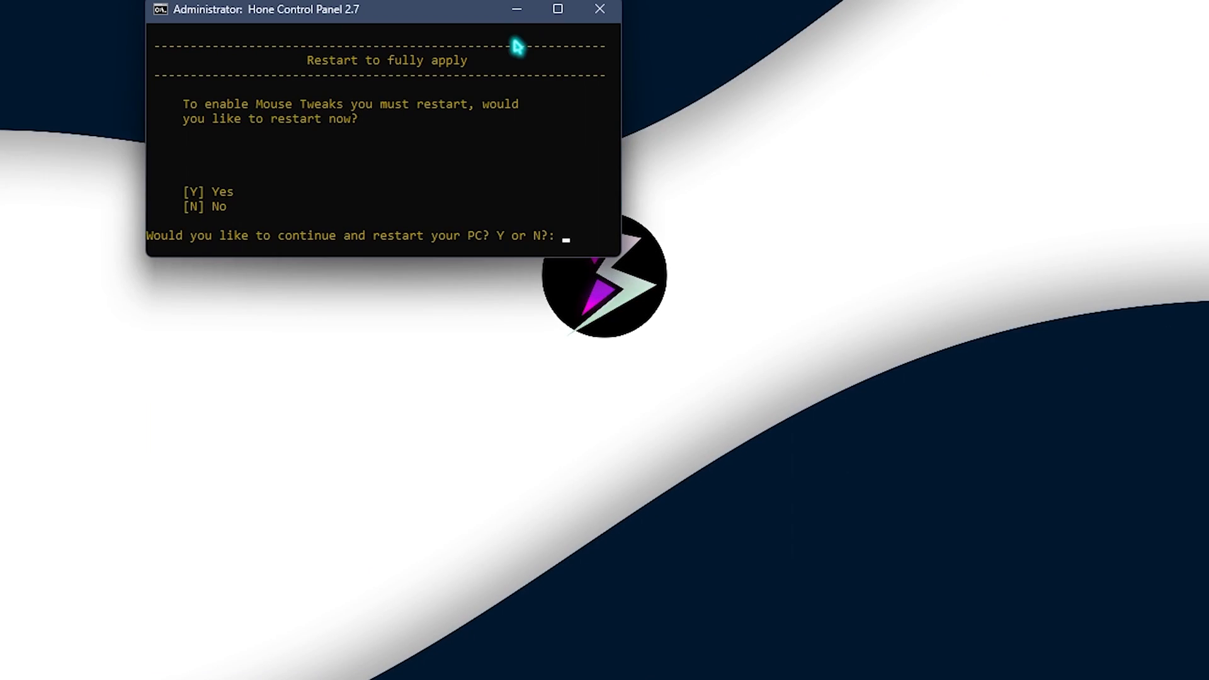
mouse_move(301, 224)
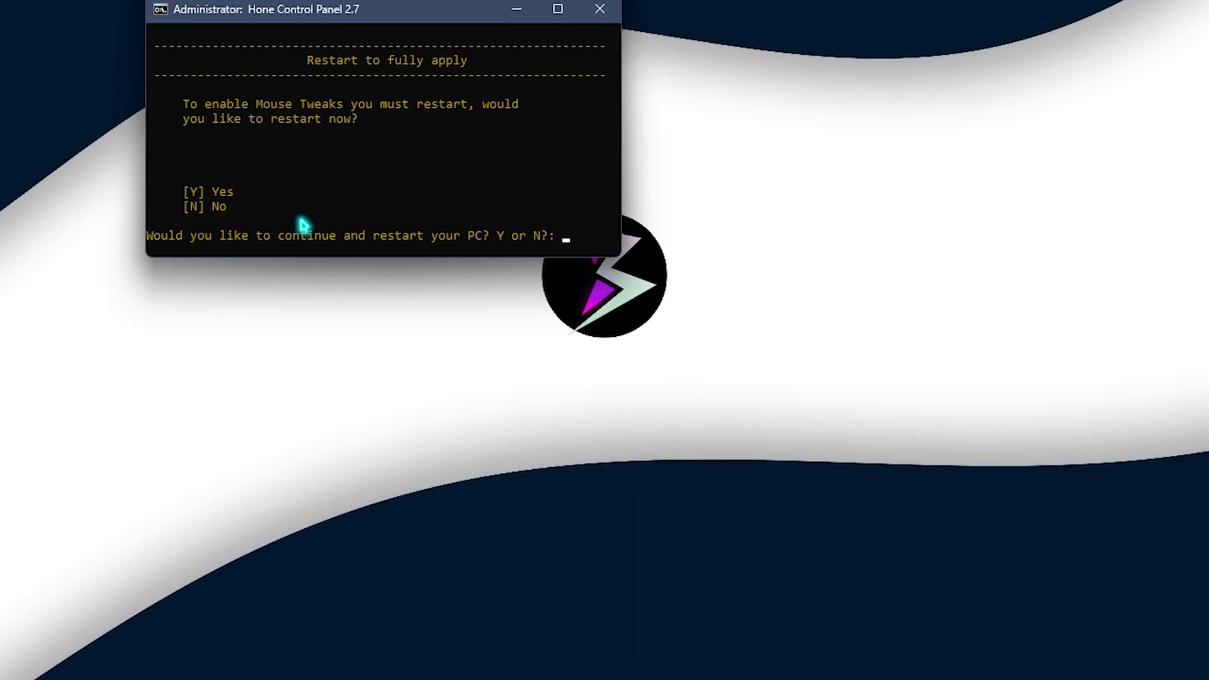
type("N")
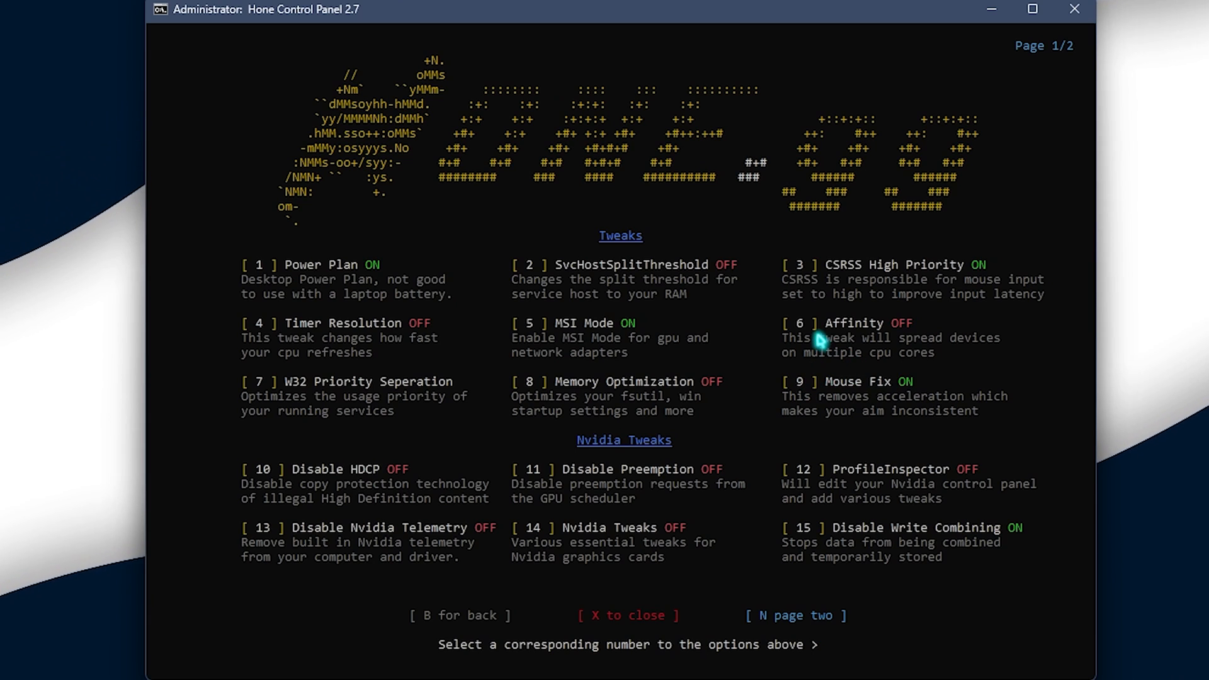
type("N")
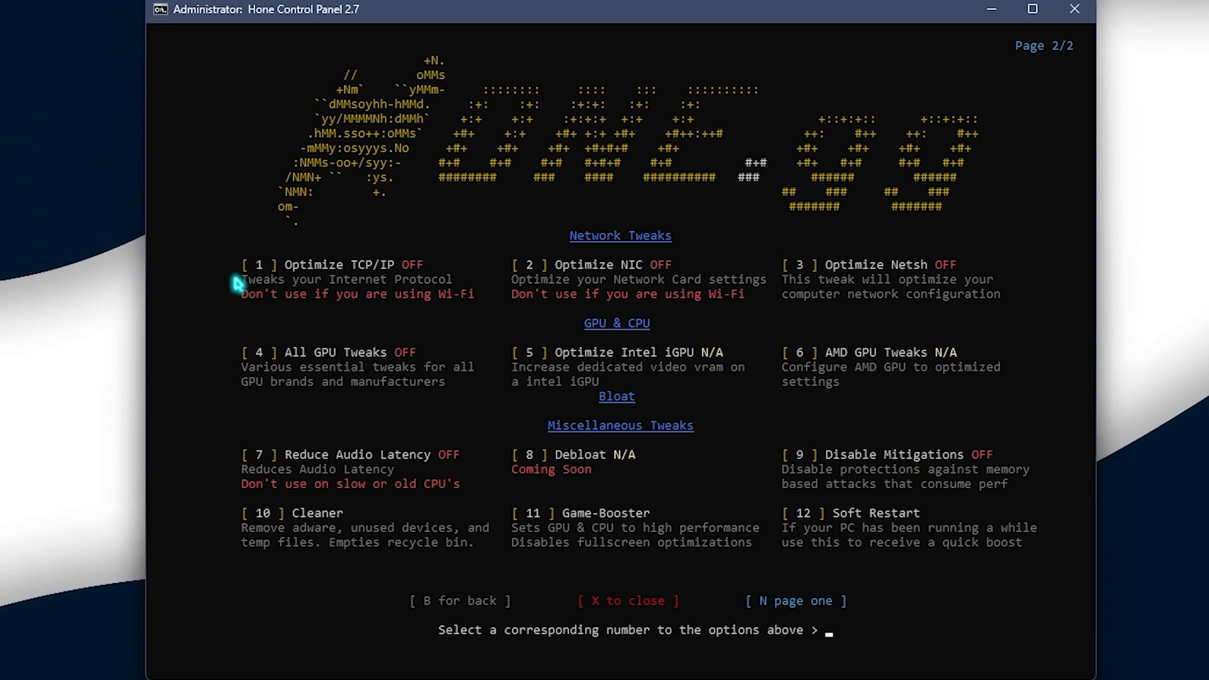
Turn on Optimize TCP/IP (option 1) and acknowledge the warning by typing "I understand".
type("1")
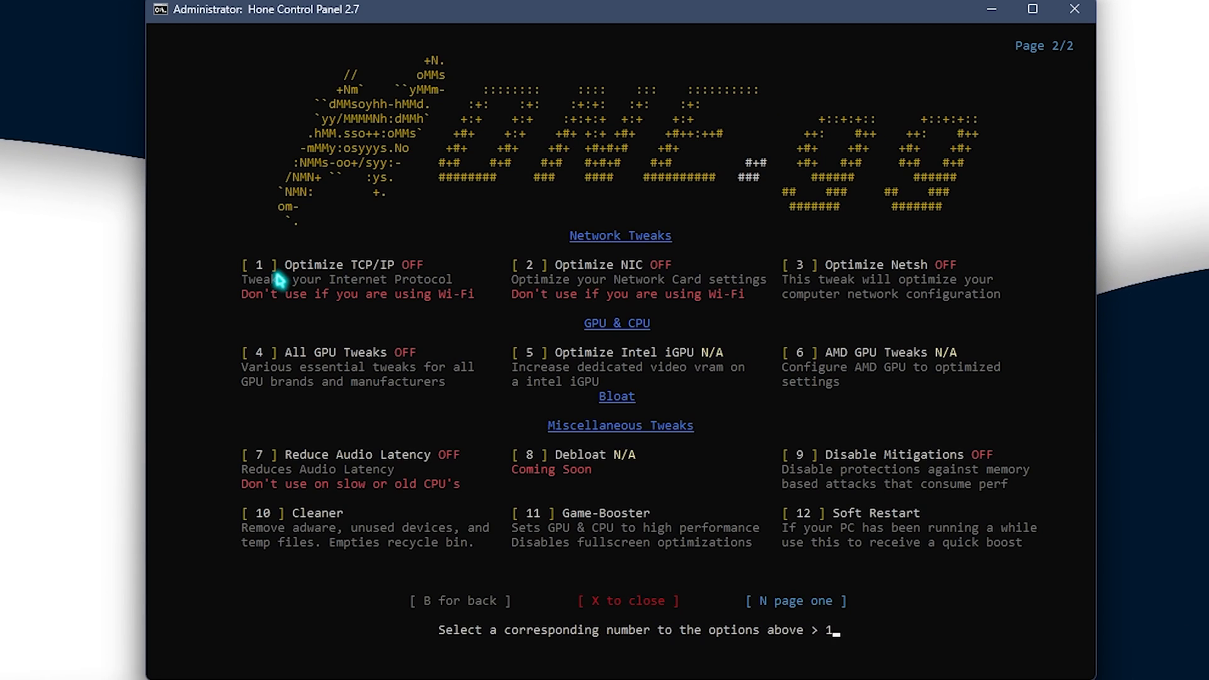
key("enter")
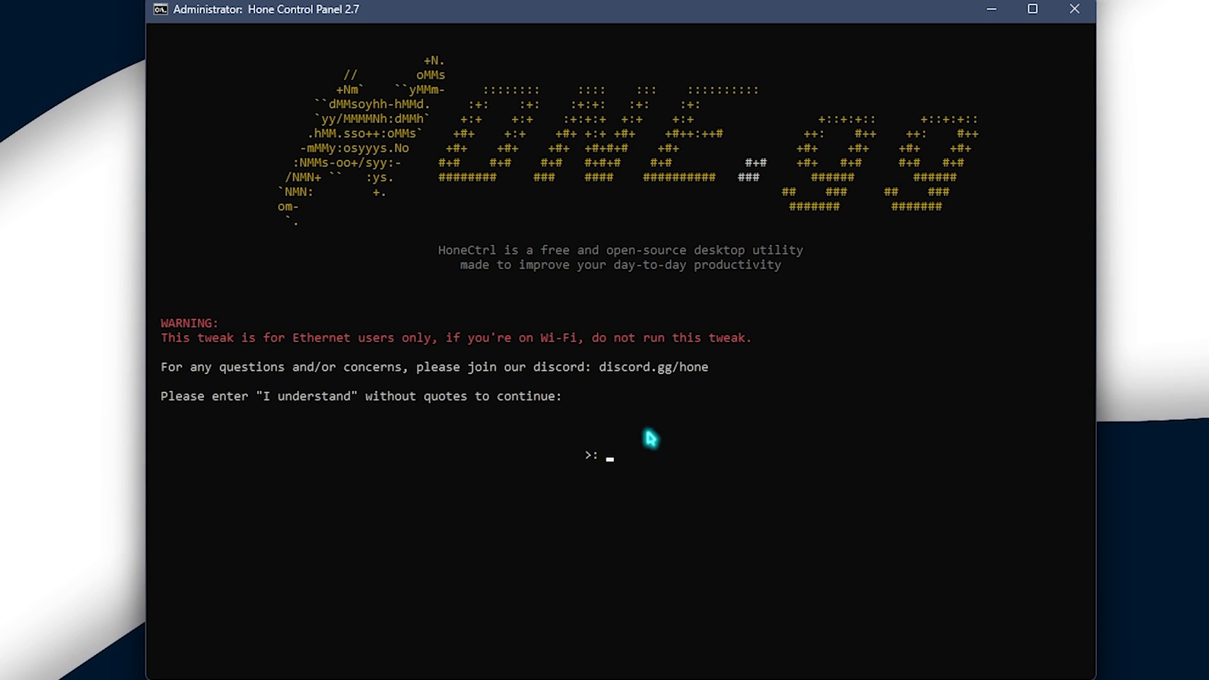
type("I u")
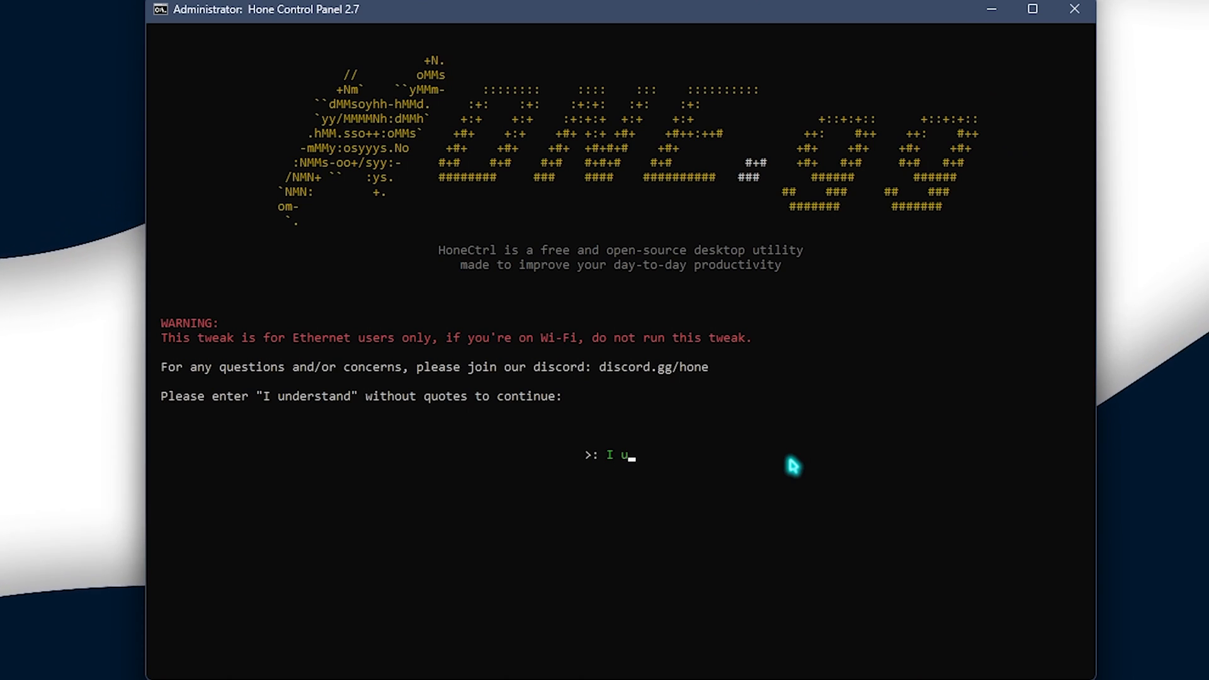
type("nderstand")
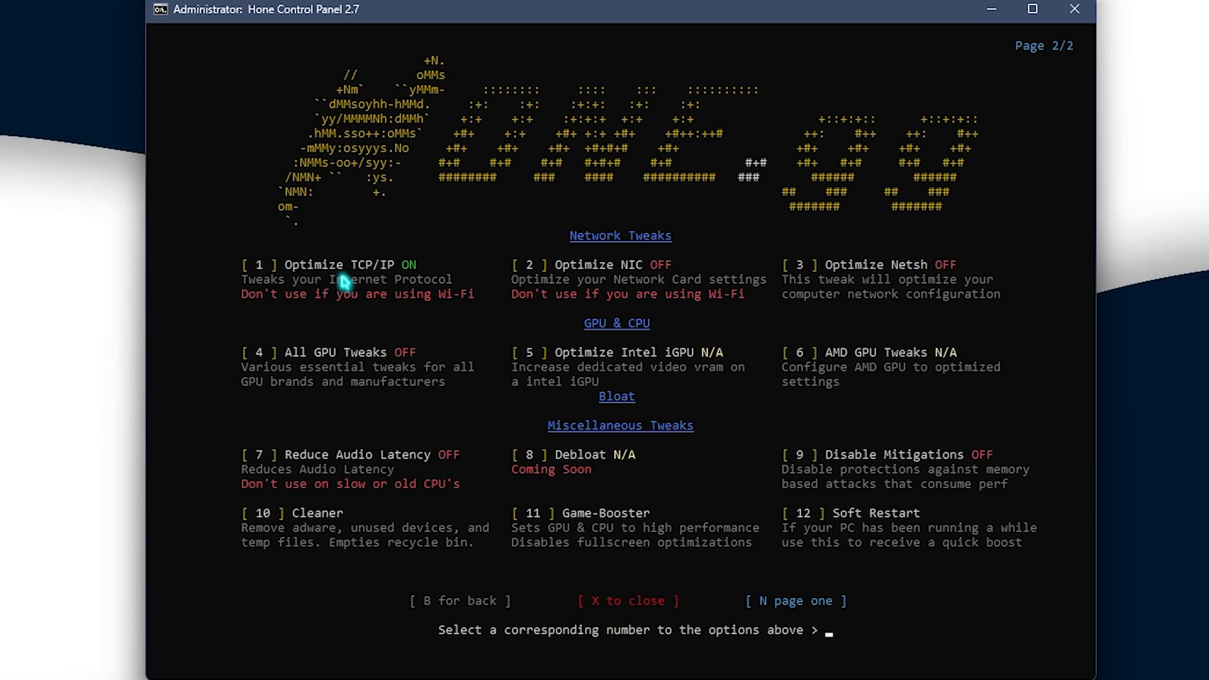
mouse_move(870, 313)
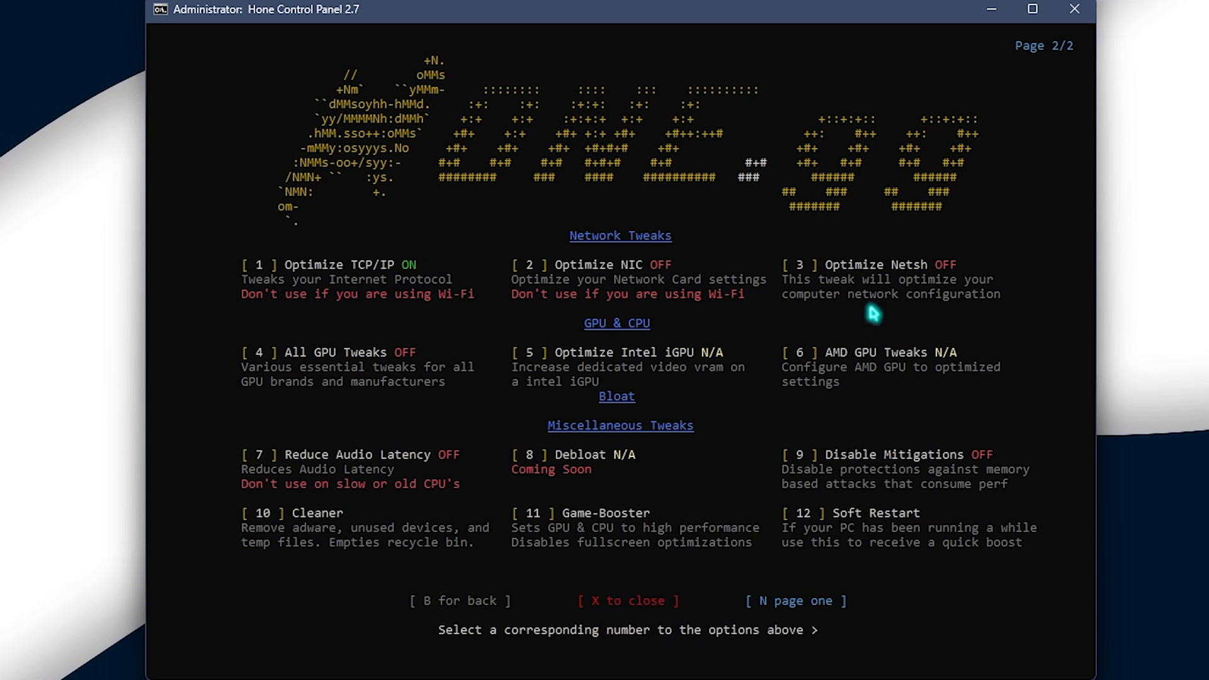
mouse_move(918, 283)
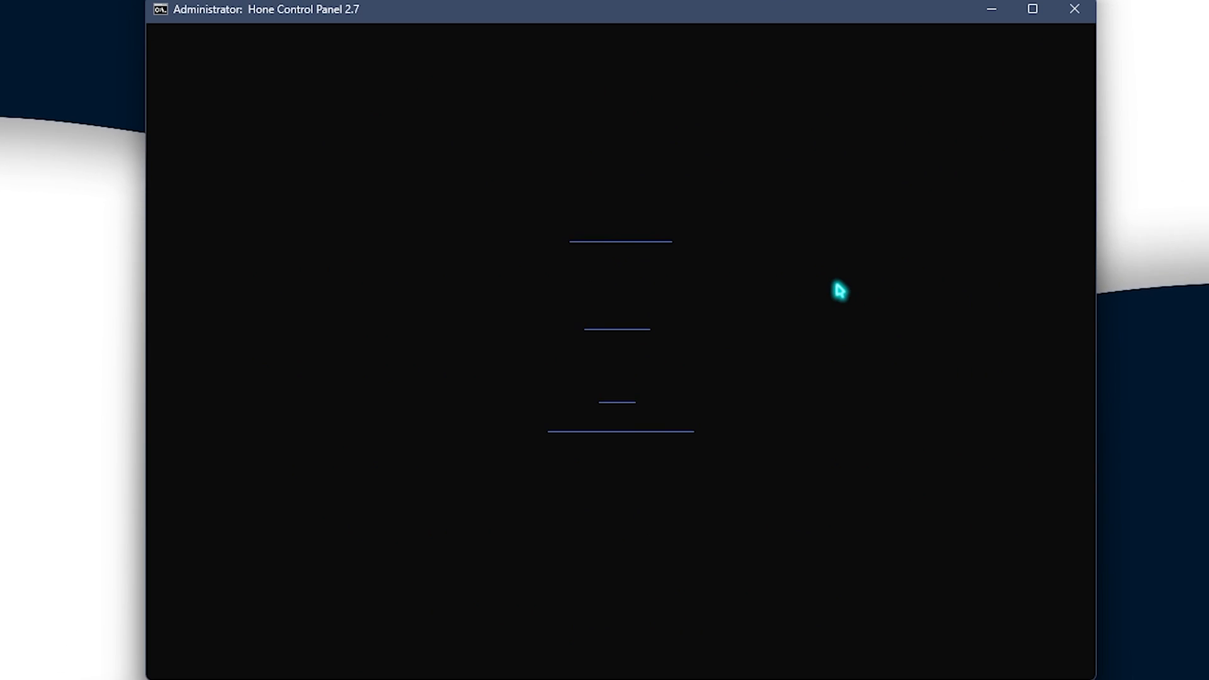
Enable Disable Mitigations with 9, then run the Cleaner with 10.
type("9")
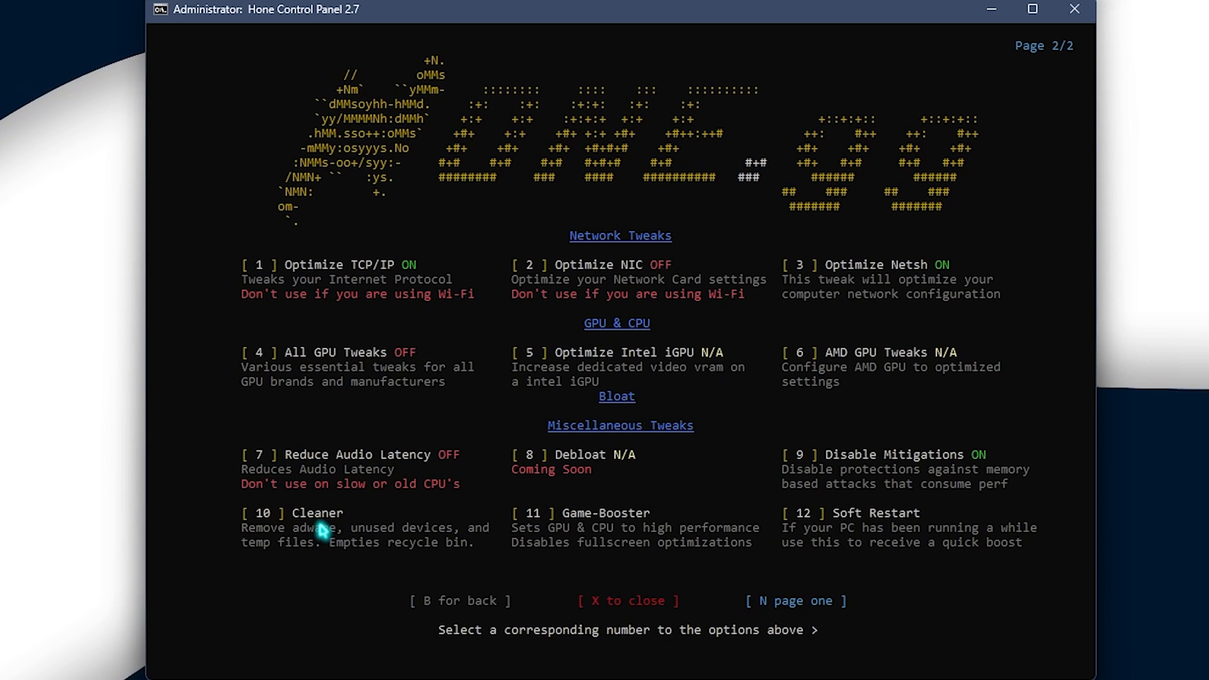
mouse_move(332, 528)
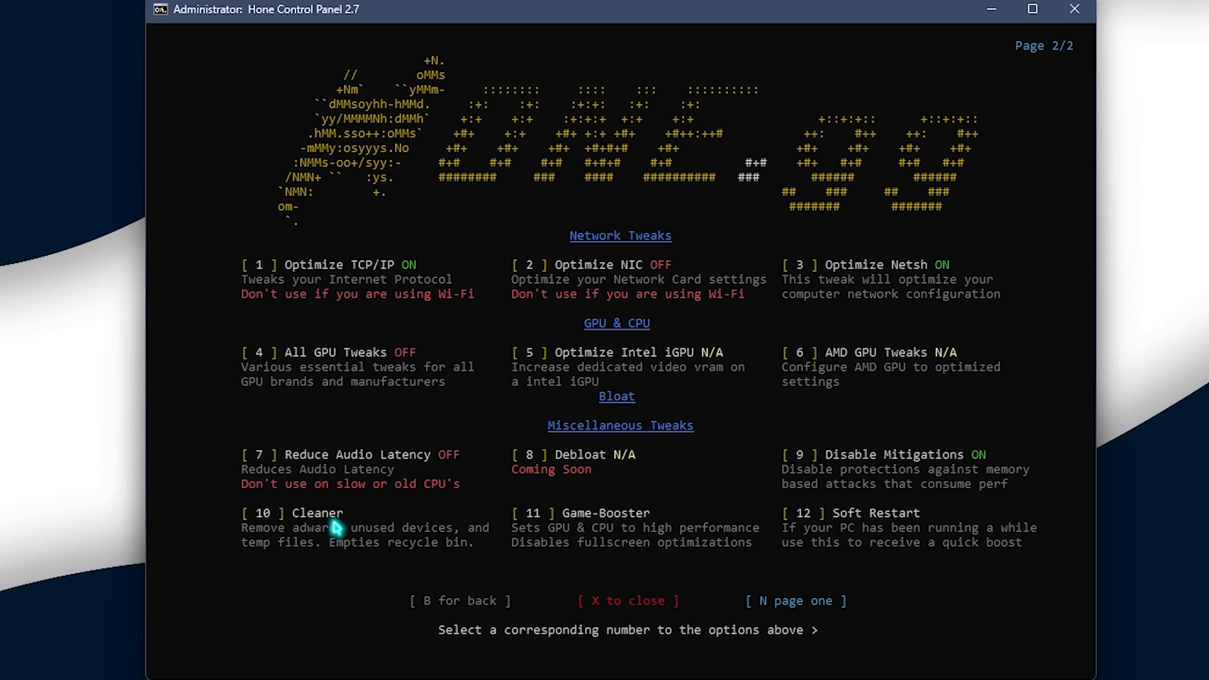
type("10")
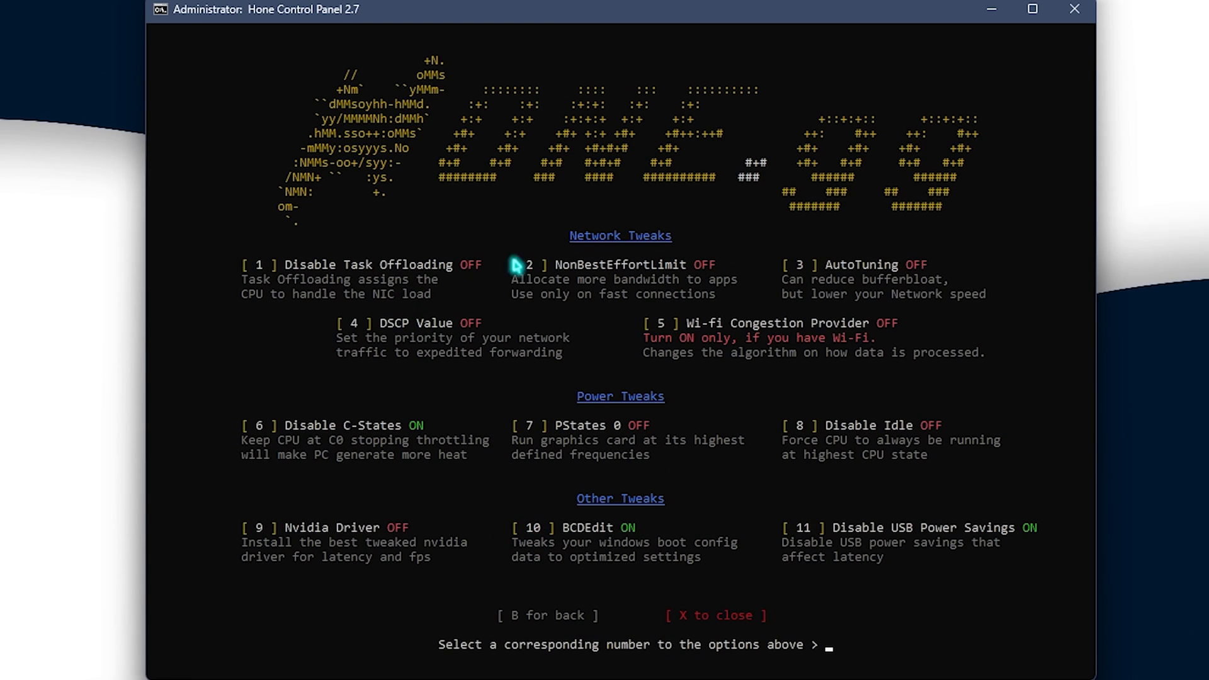
mouse_move(559, 544)
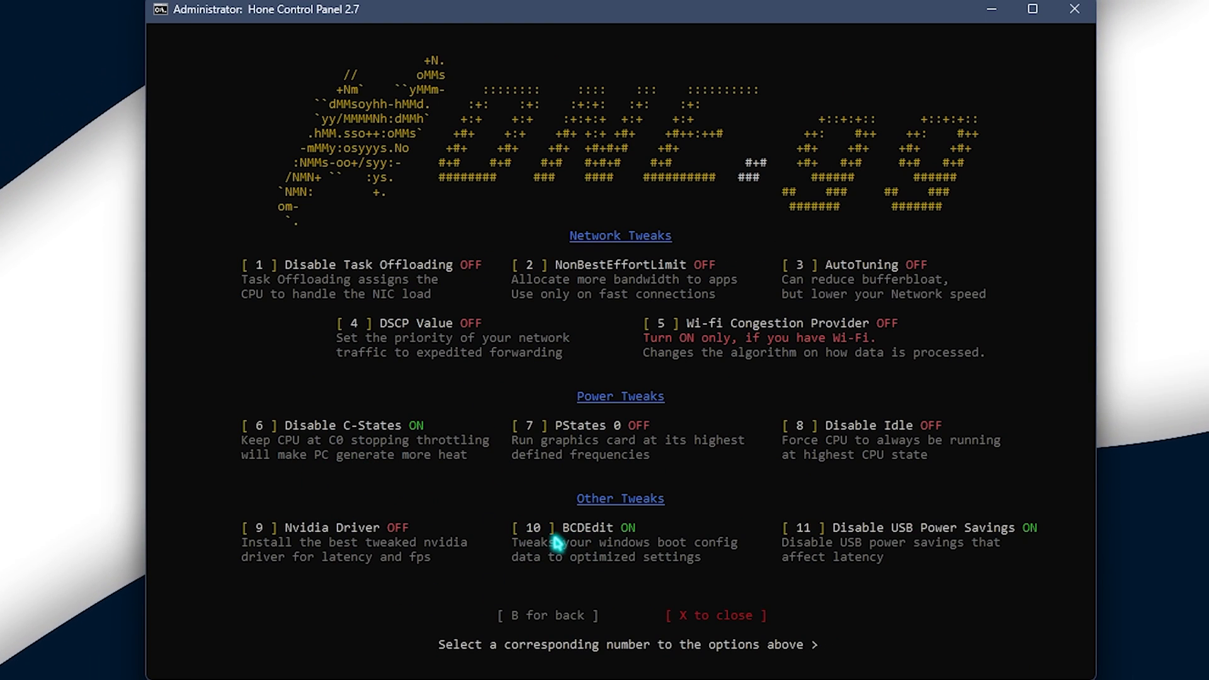
Toggle BCDEdit with 10 and Disable USB Power Savings with 11 on the advanced tweaks page.
type("10")
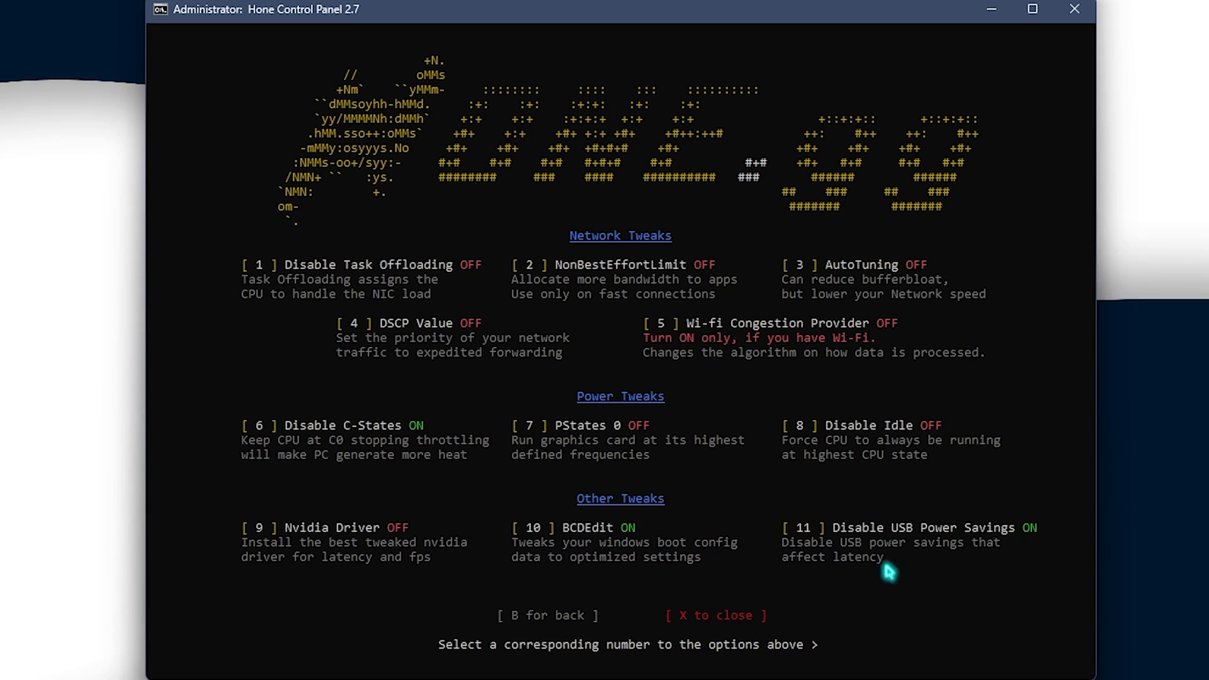
type("11")
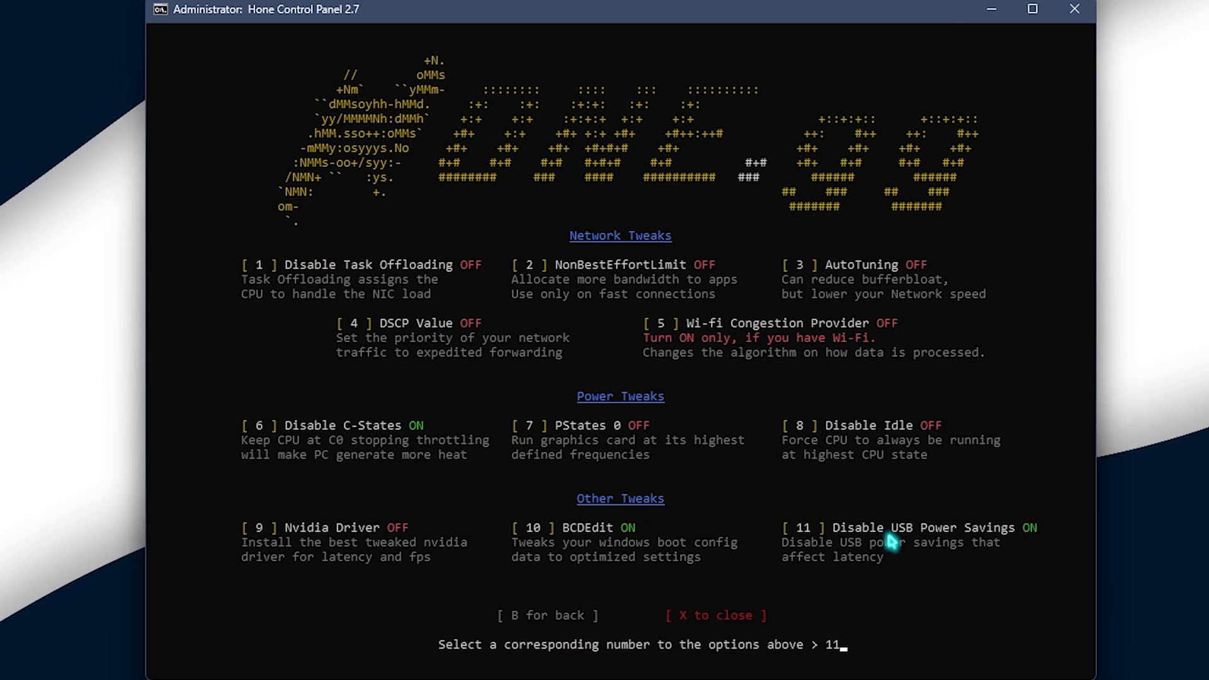
mouse_move(930, 541)
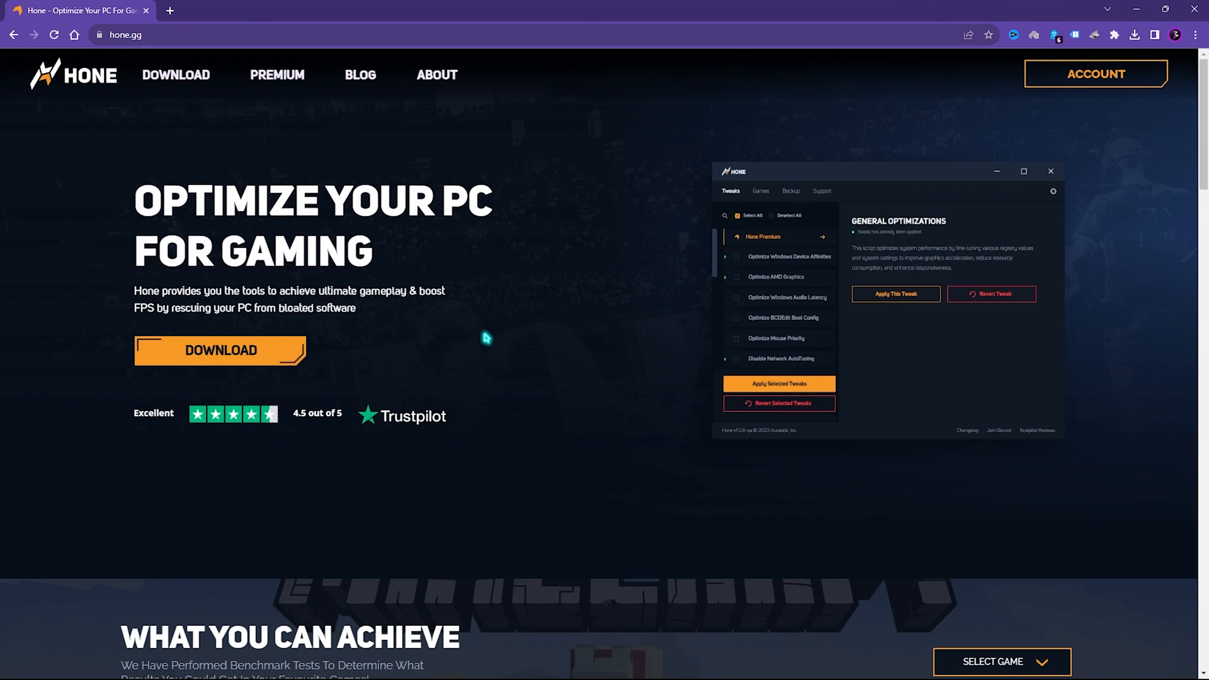
Open the Premium page on hone.gg and review the Free versus $5.99 monthly plan comparison.
left_click(277, 74)
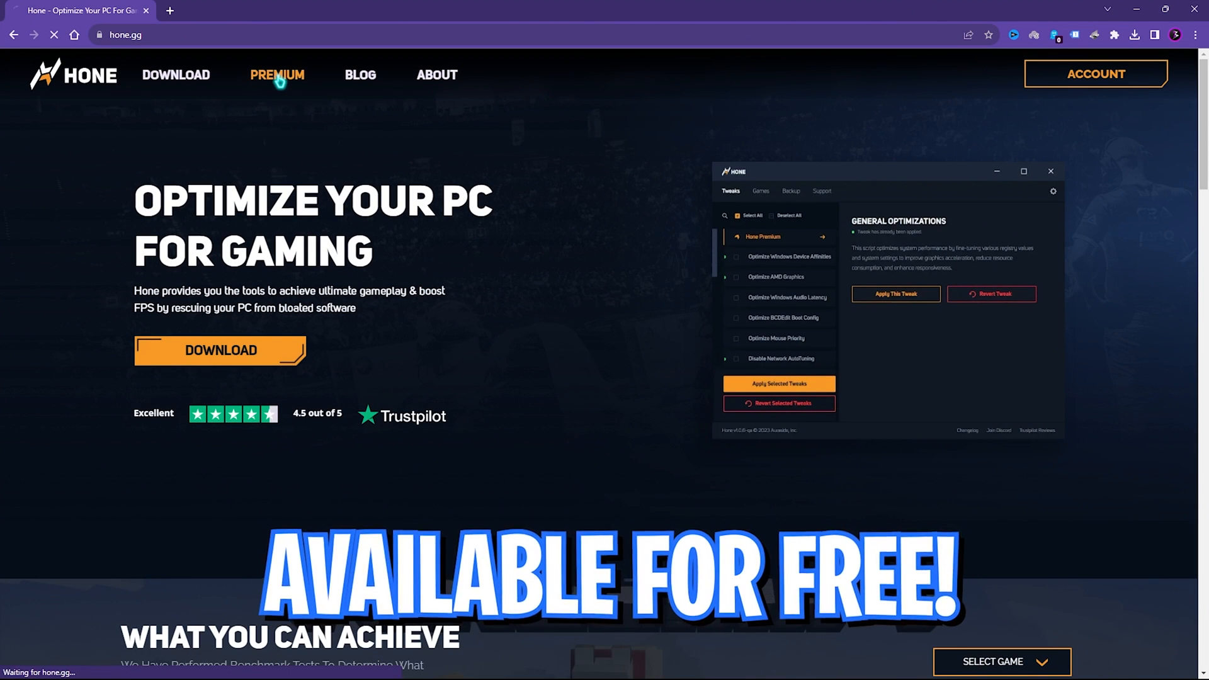
left_click(277, 75)
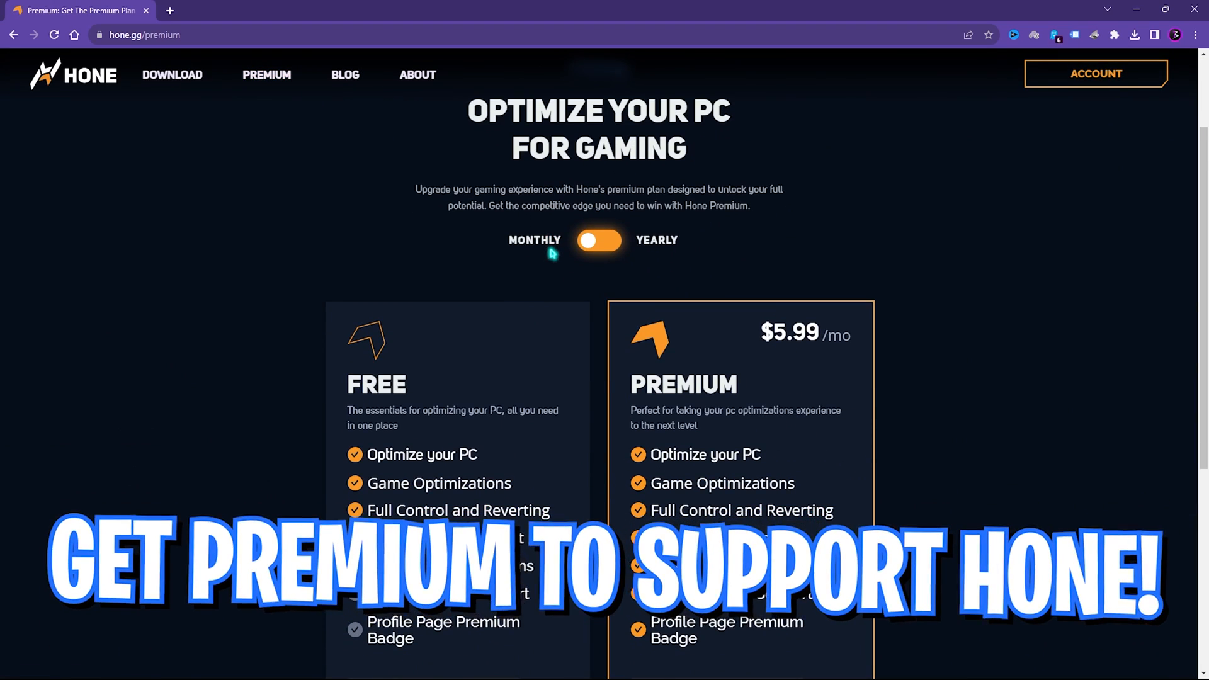
scroll("down", 3)
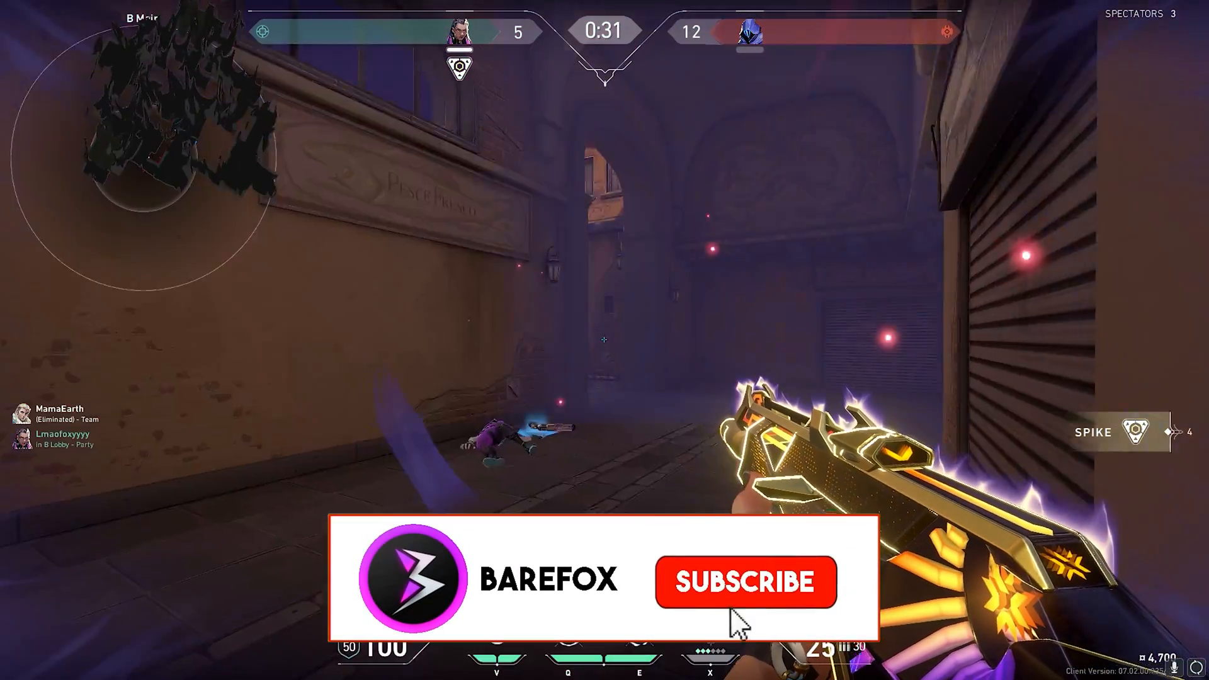
left_click(745, 582)
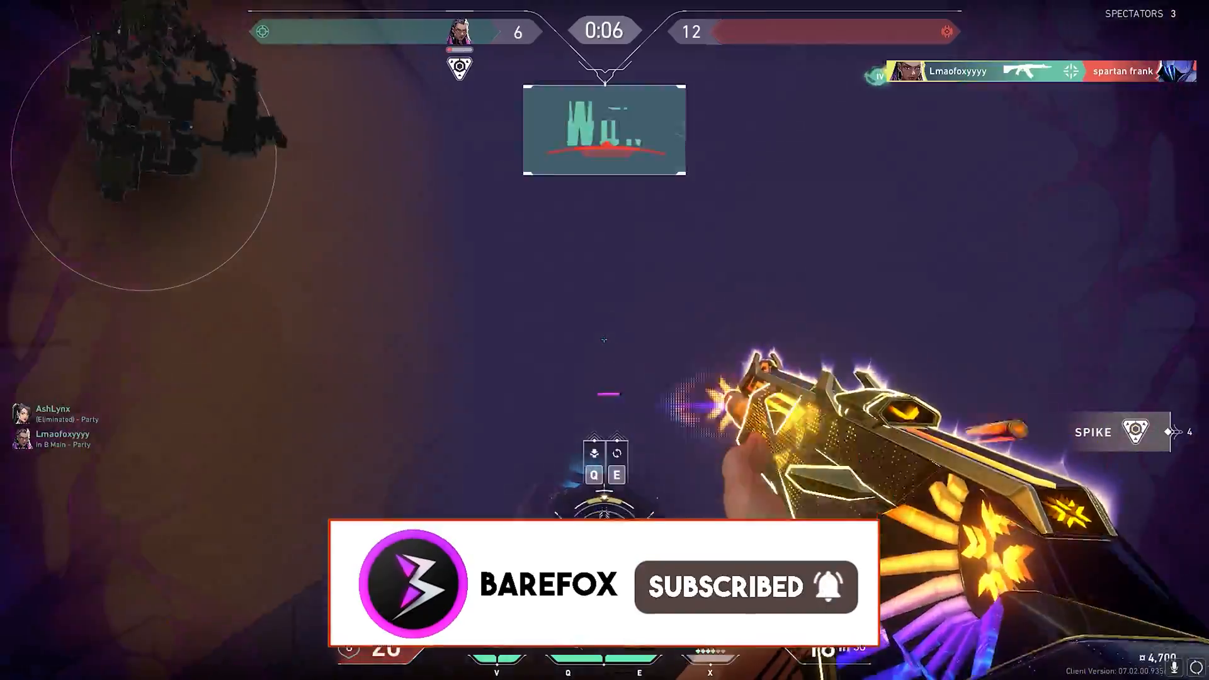